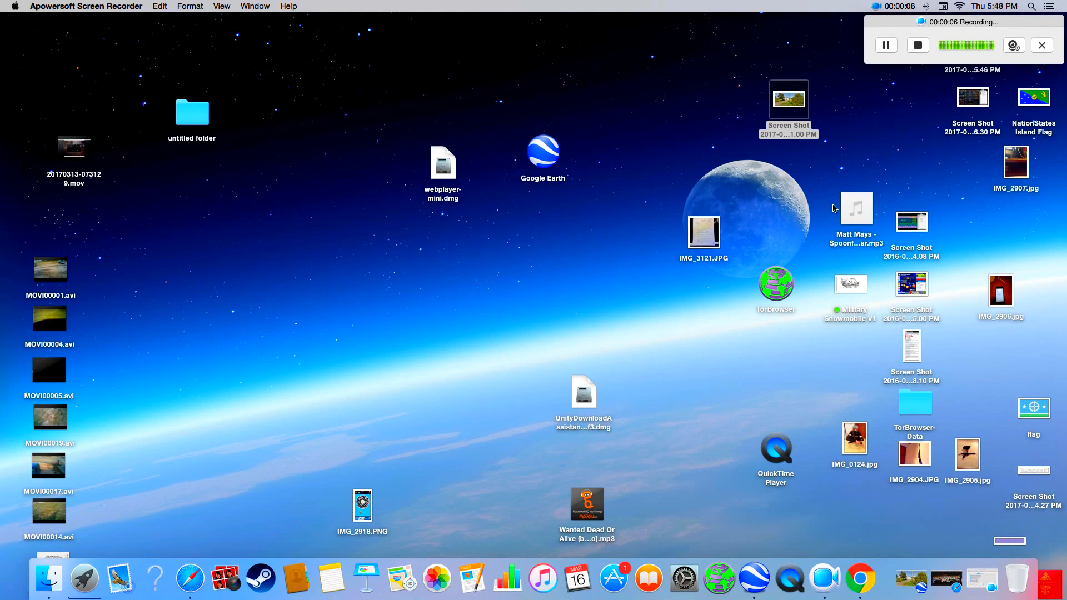
mouse_move(816, 117)
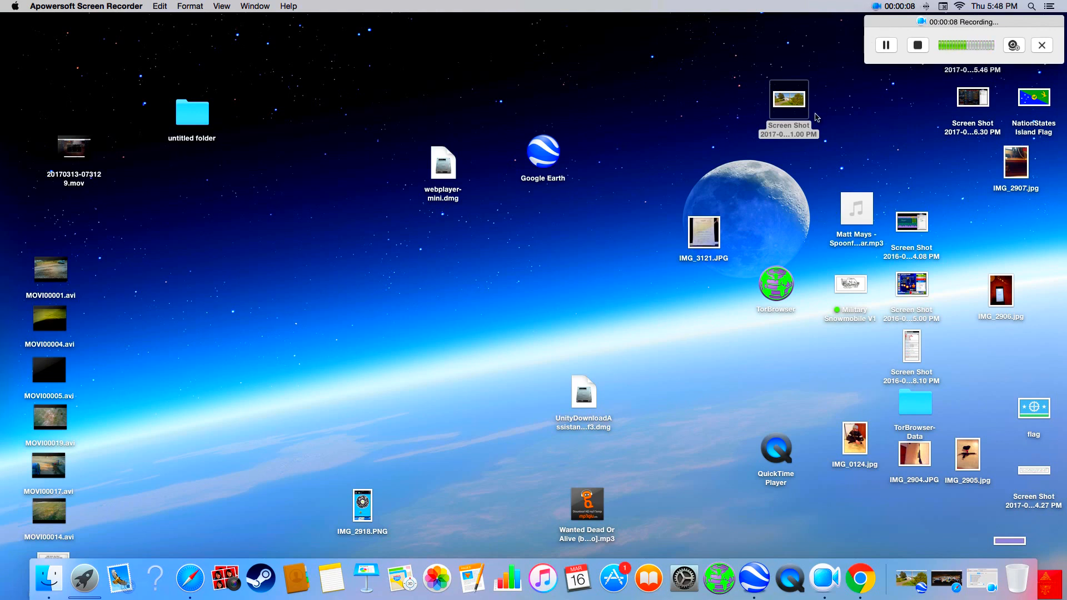
mouse_move(833, 125)
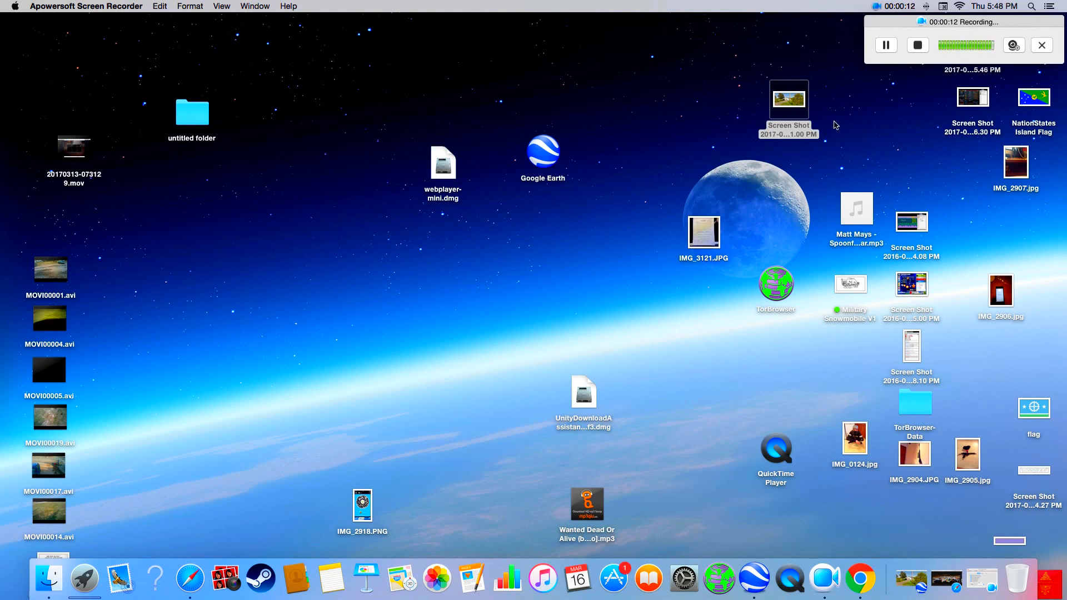
mouse_move(622, 215)
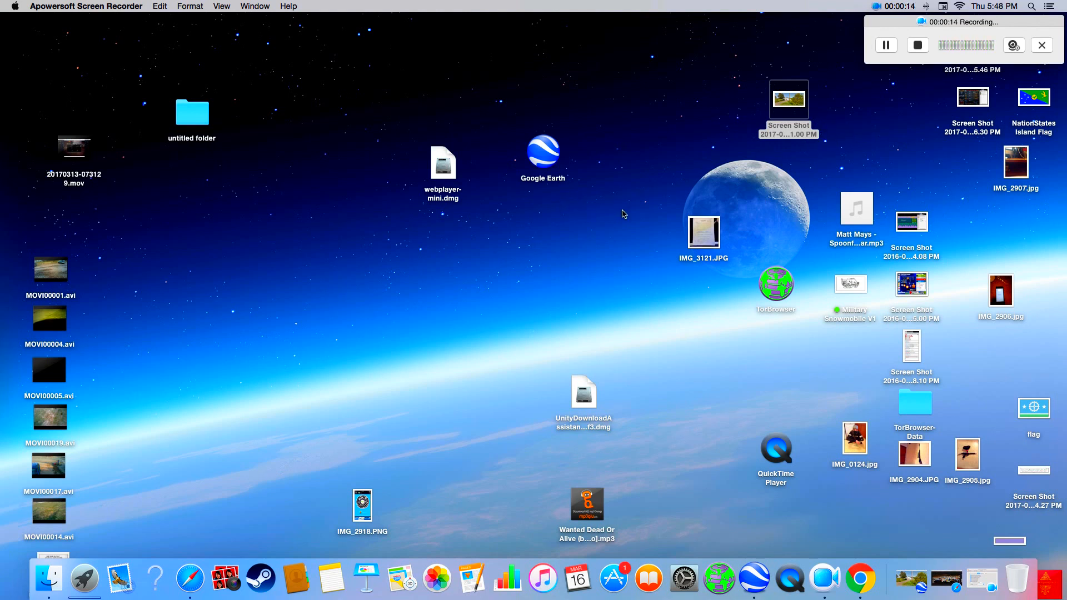
mouse_move(646, 140)
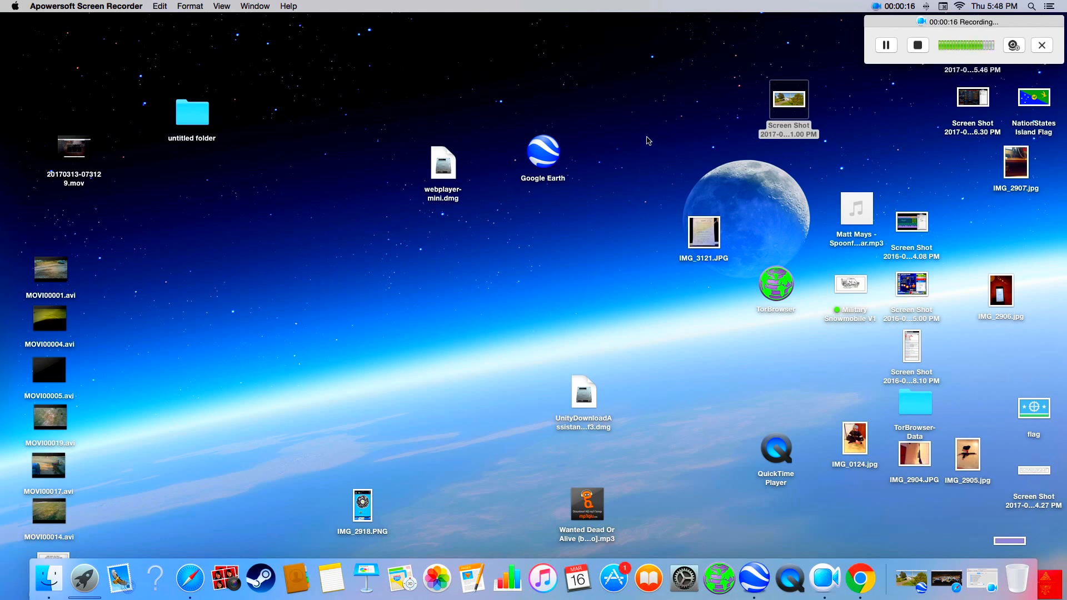
mouse_move(797, 191)
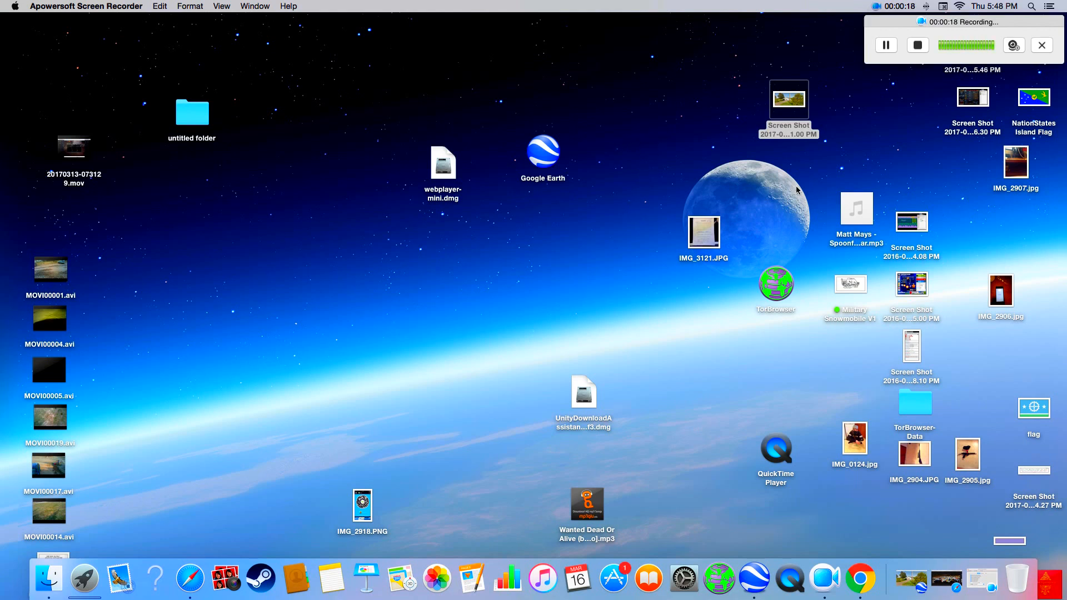
mouse_move(854, 169)
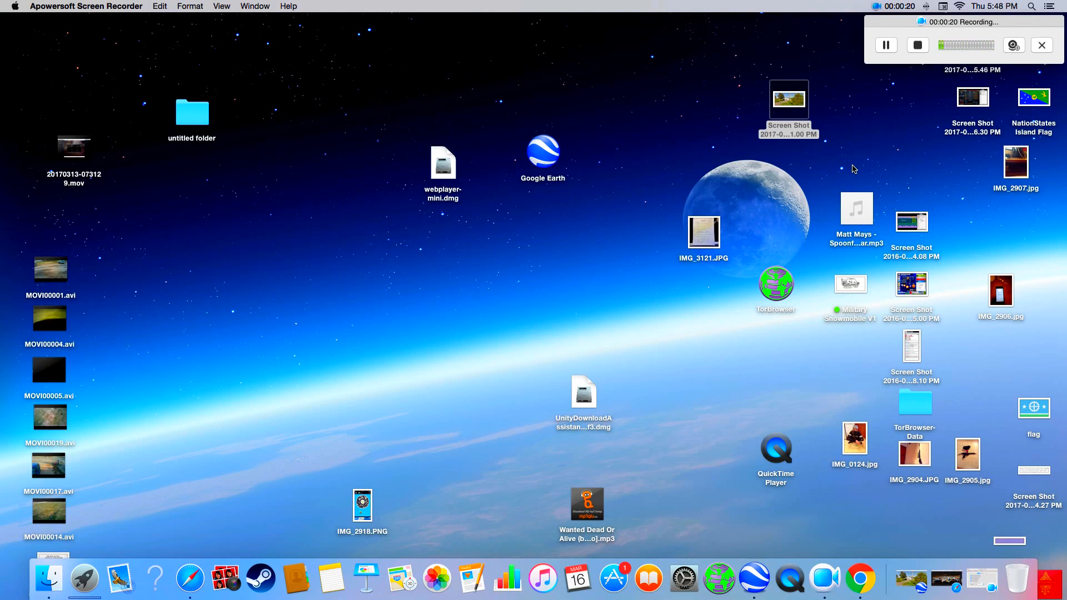
Open the Screen Shot of the white Bell Aliant building street view in Preview.
left_click(788, 103)
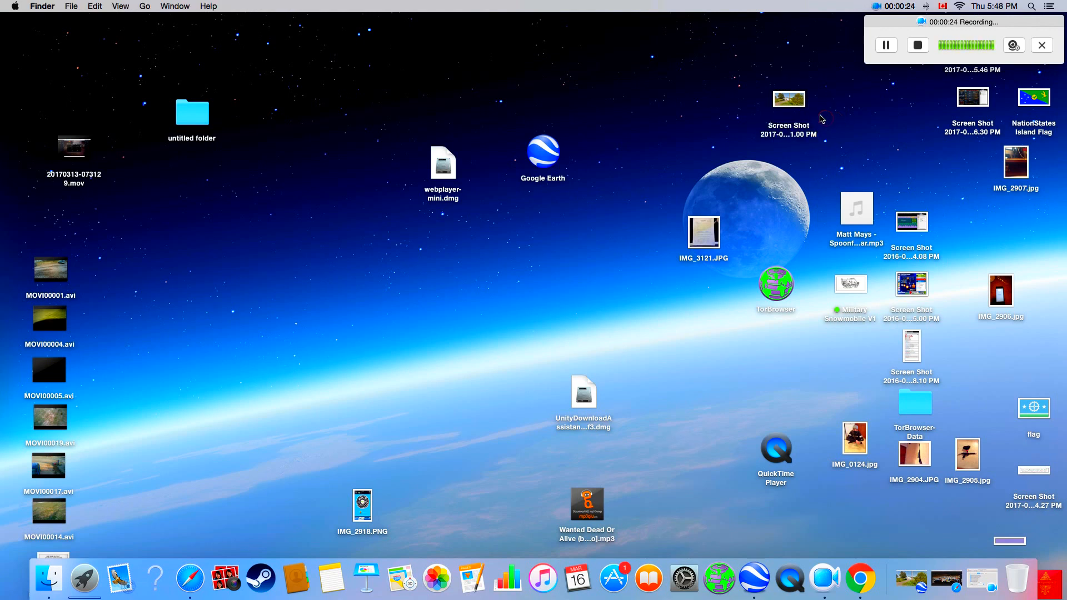
left_click(788, 99)
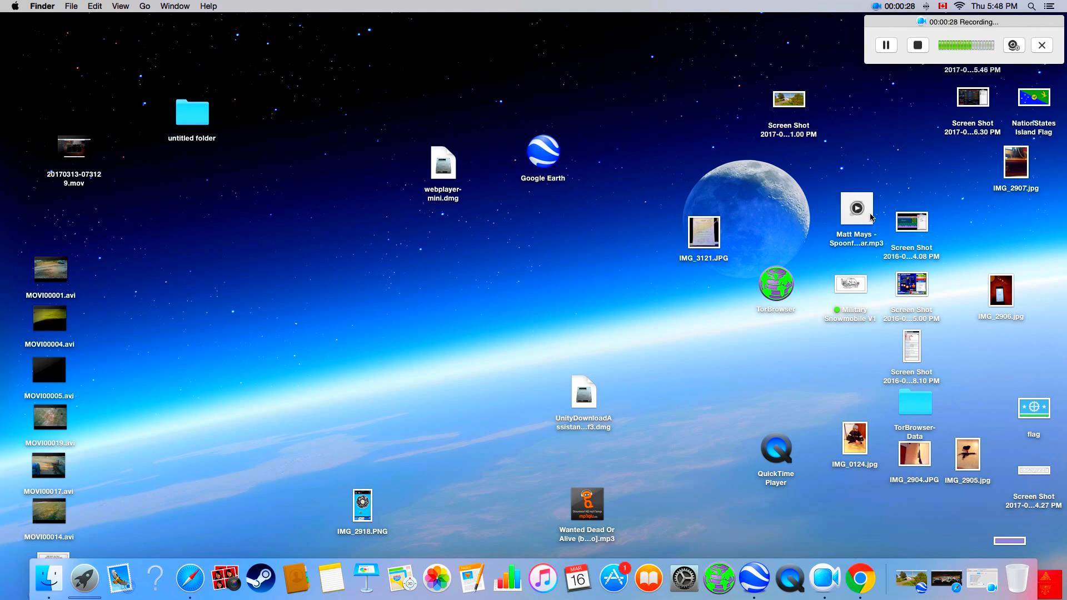
mouse_move(867, 194)
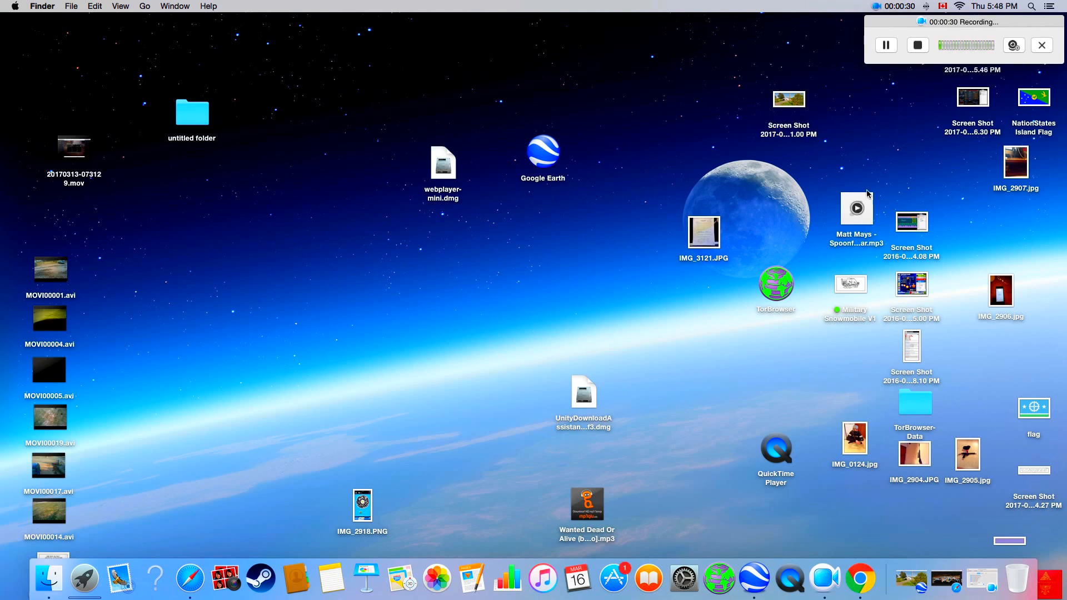
mouse_move(126, 130)
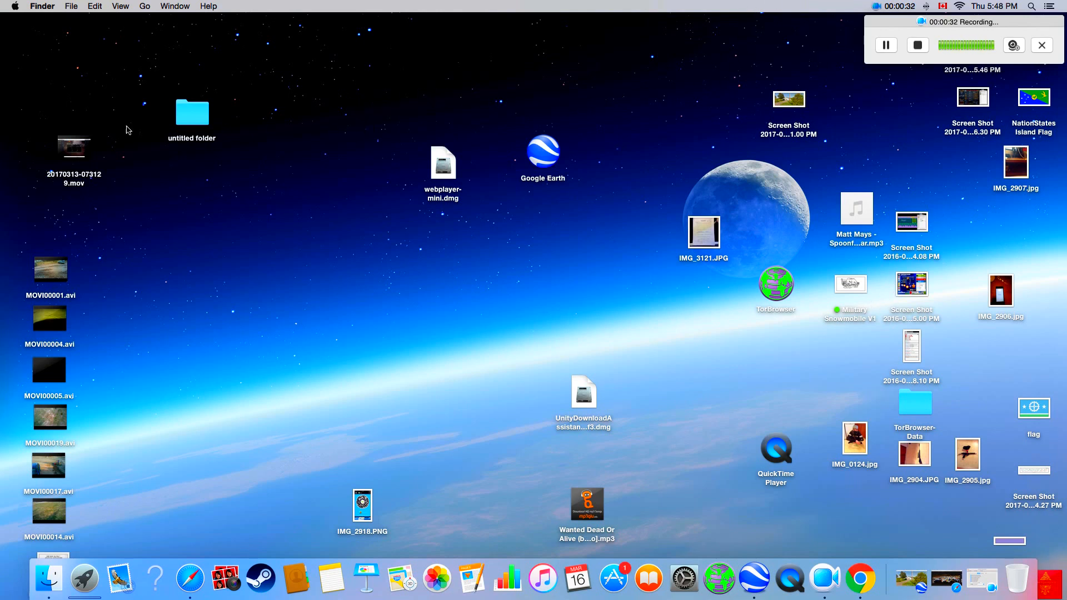
mouse_move(561, 100)
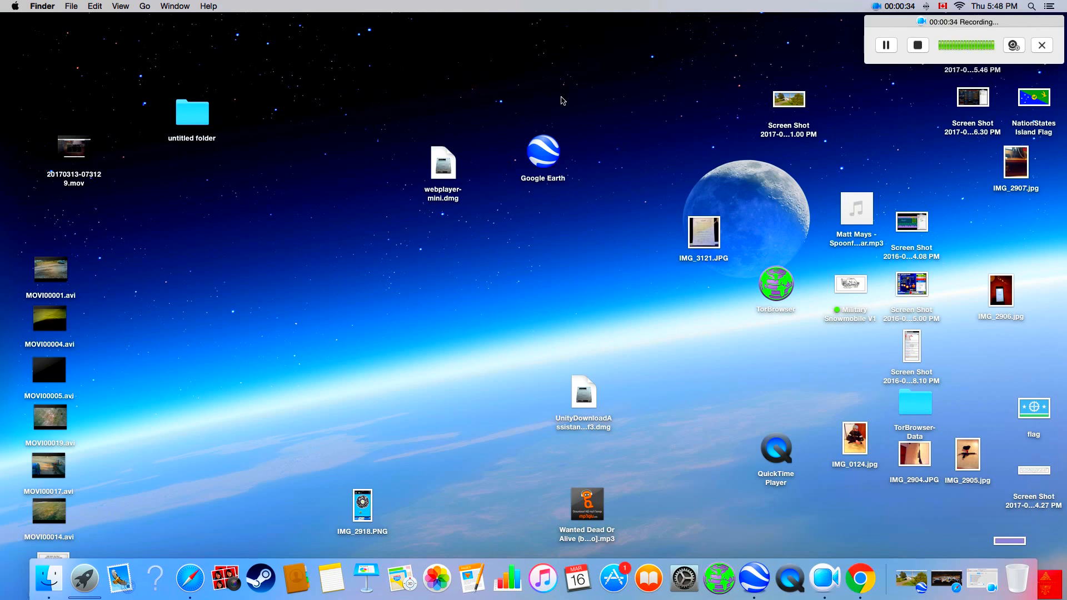
mouse_move(787, 123)
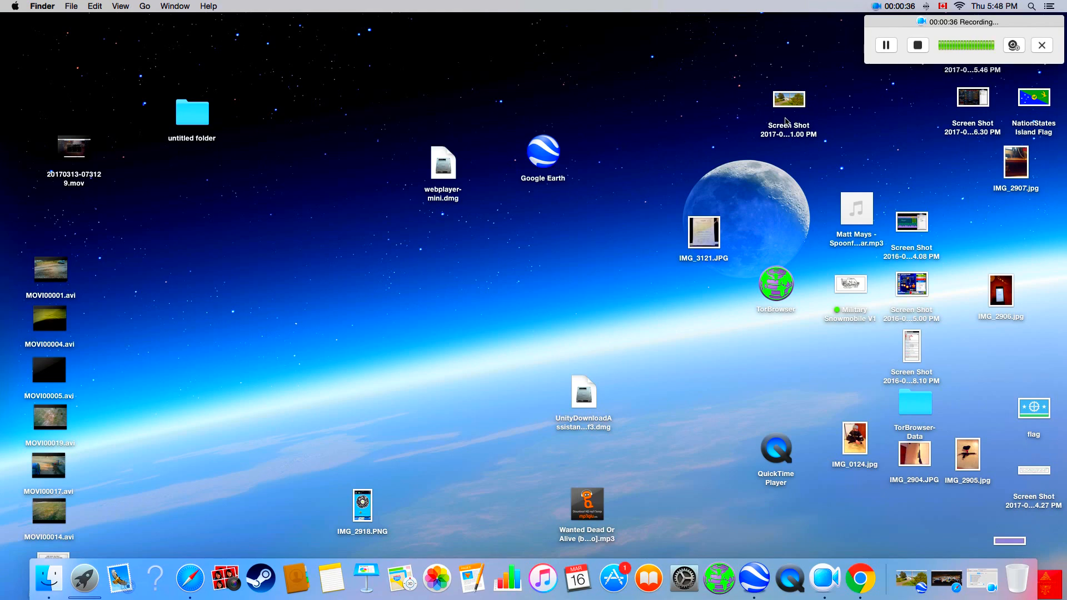
left_click(789, 100)
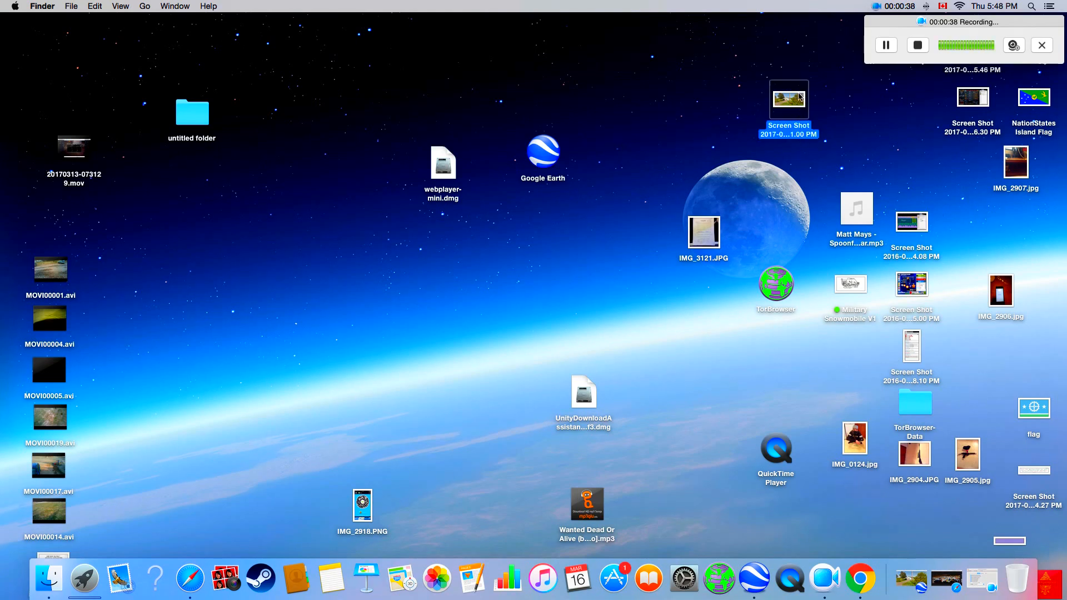
double_click(788, 100)
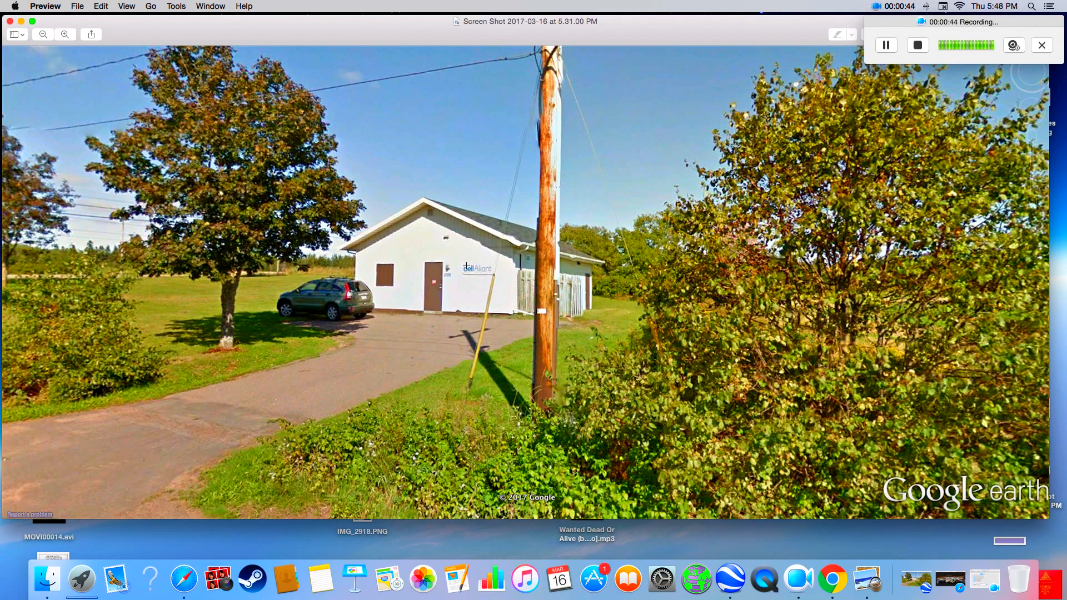
mouse_move(443, 247)
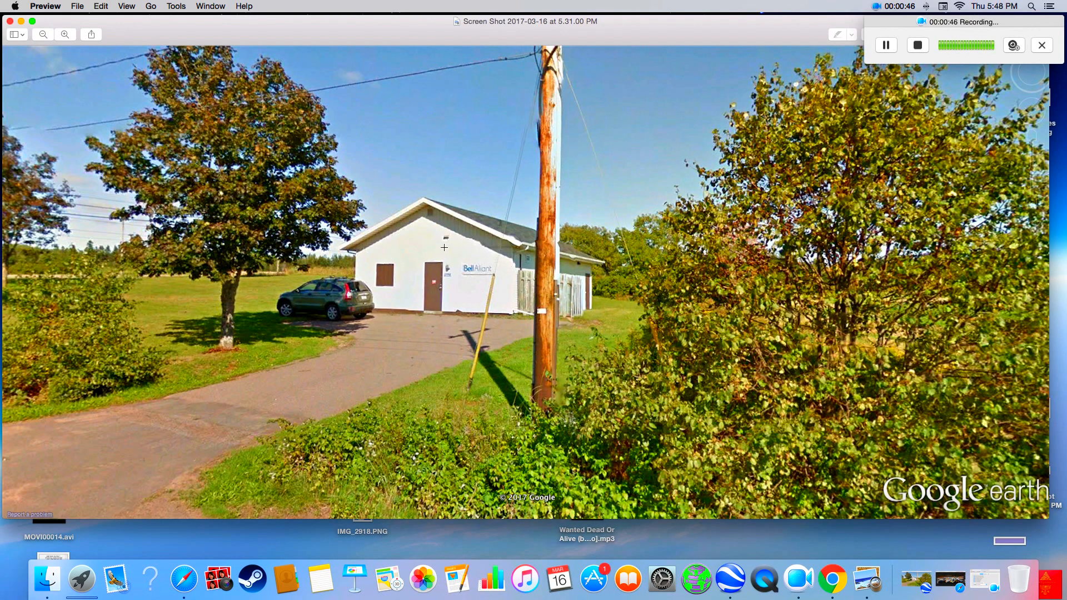
mouse_move(497, 255)
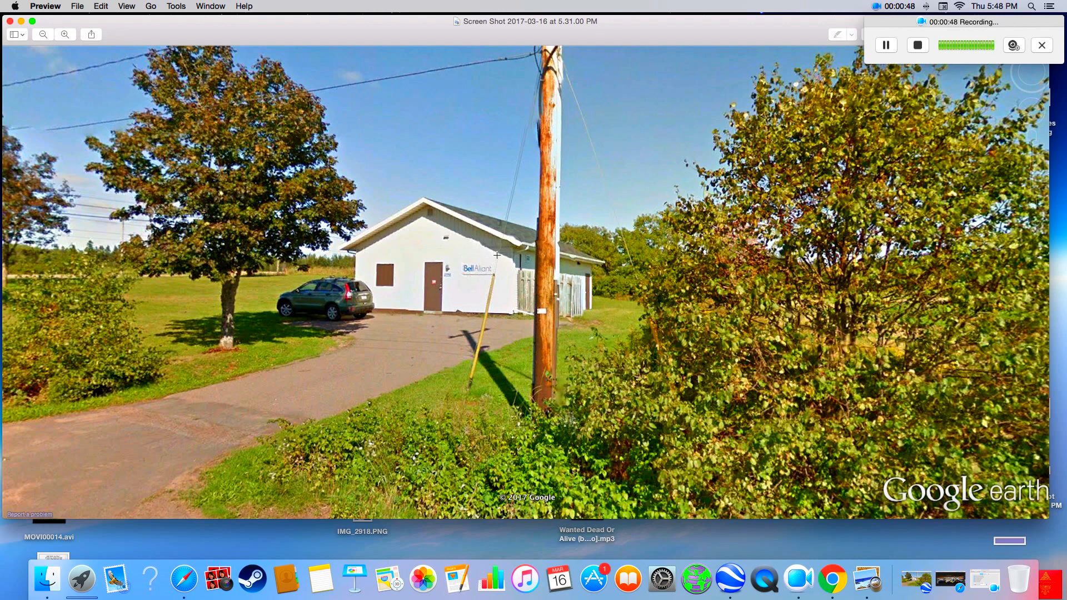
mouse_move(466, 271)
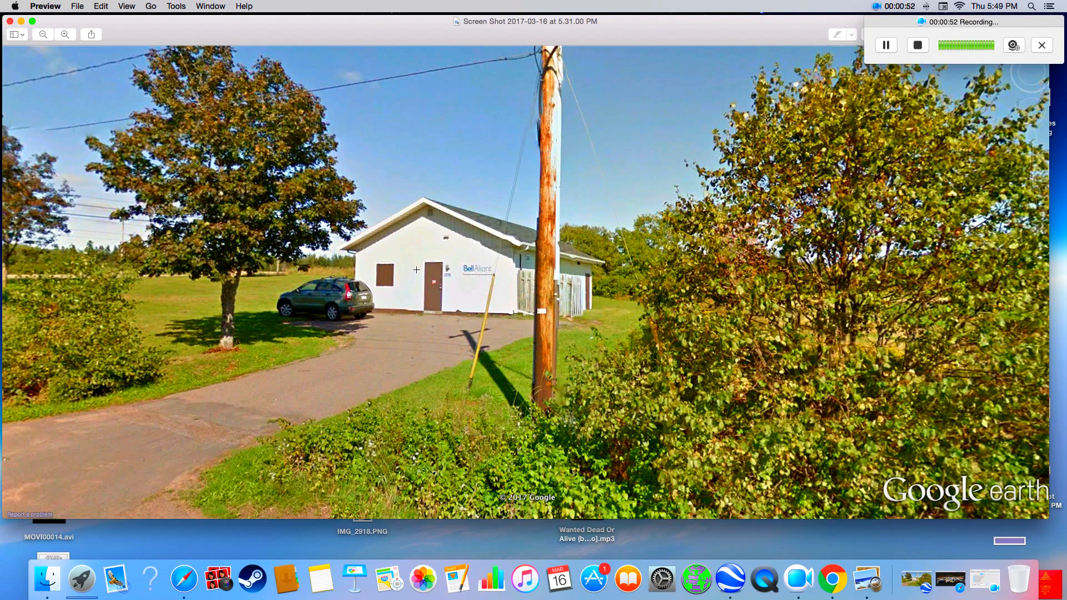
mouse_move(454, 230)
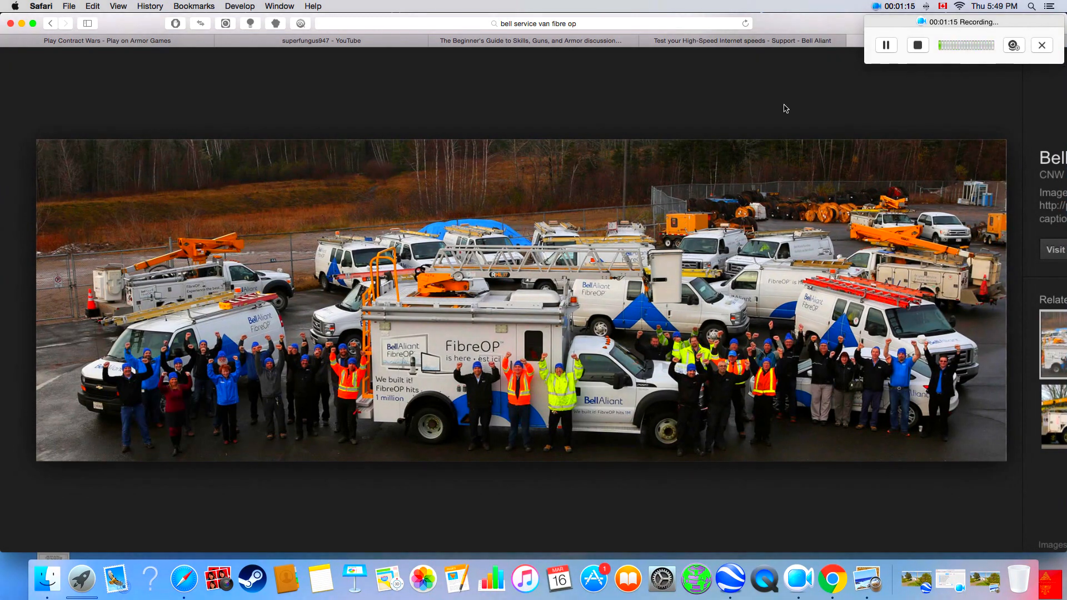
mouse_move(725, 138)
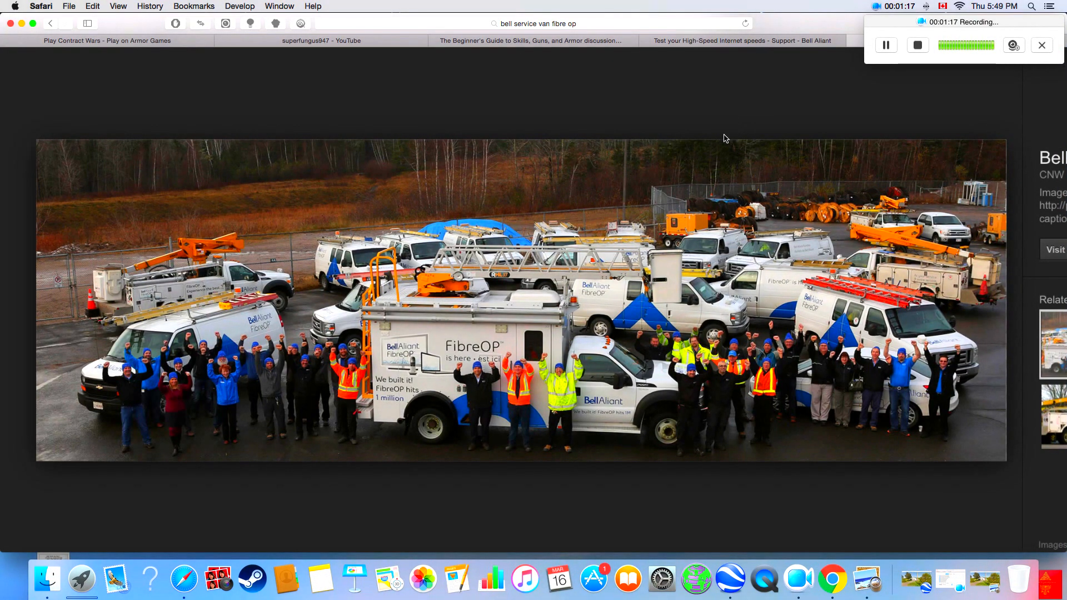
mouse_move(703, 159)
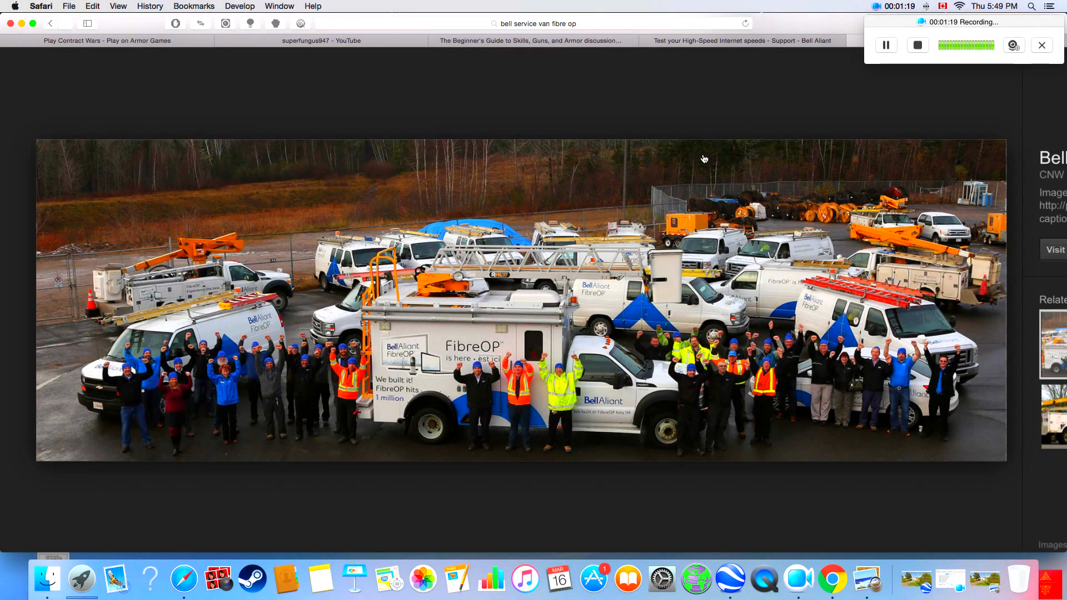
mouse_move(751, 320)
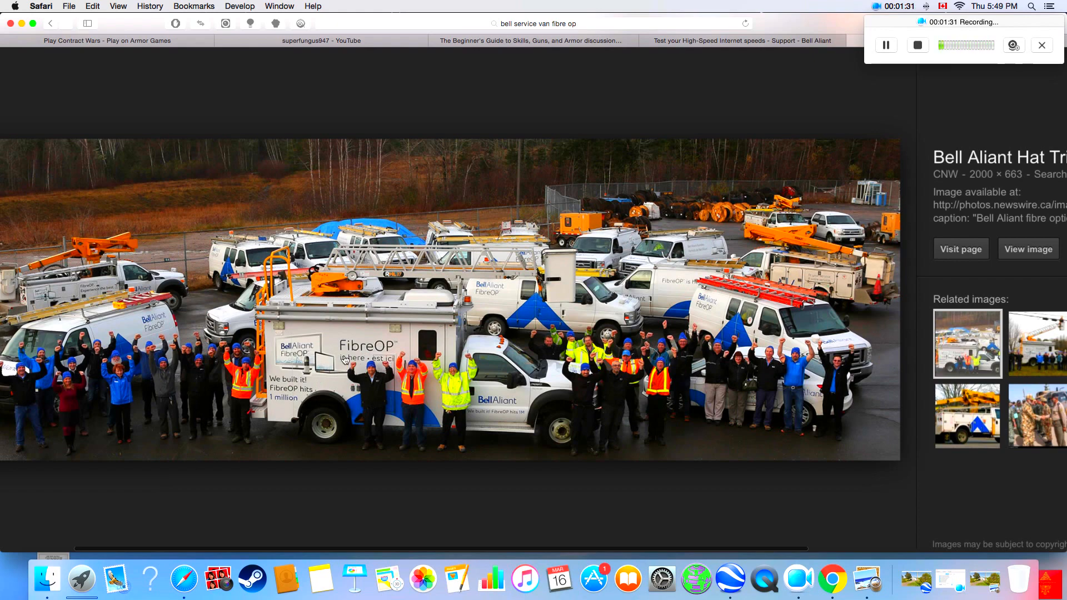
mouse_move(603, 255)
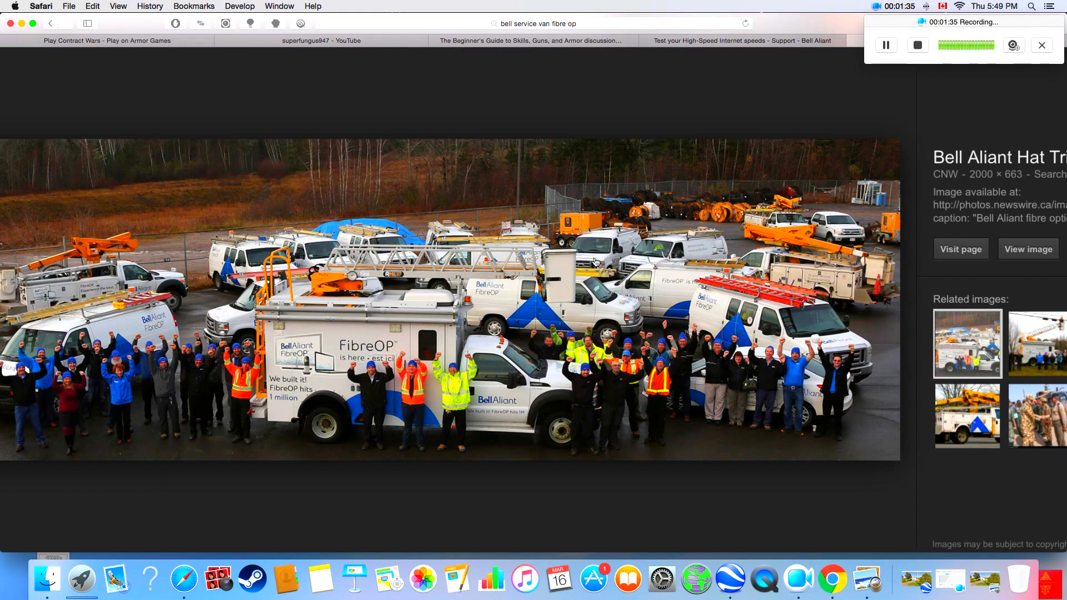
mouse_move(463, 304)
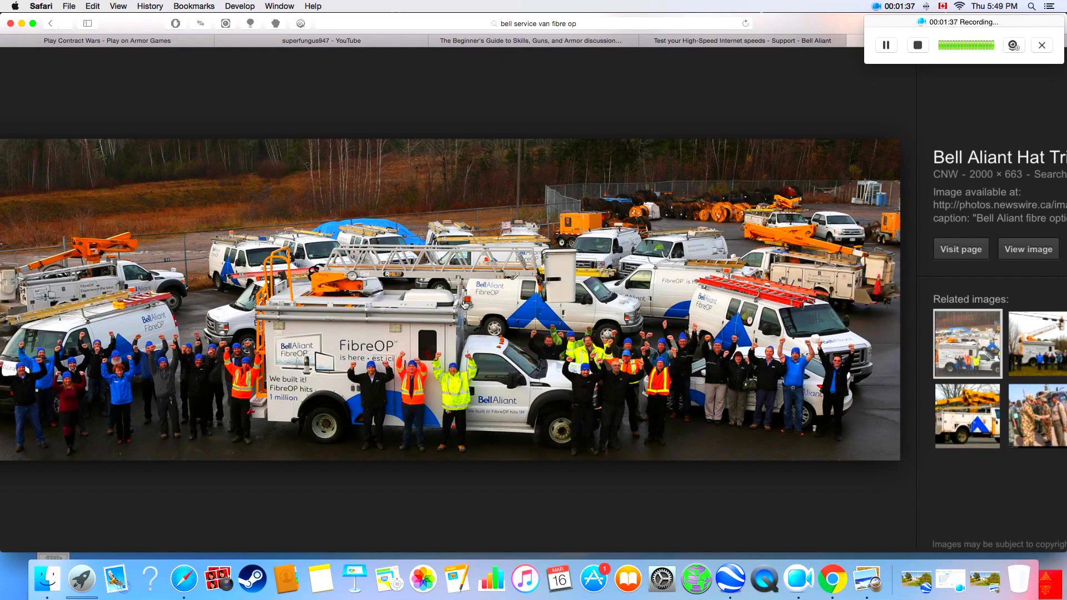
mouse_move(475, 294)
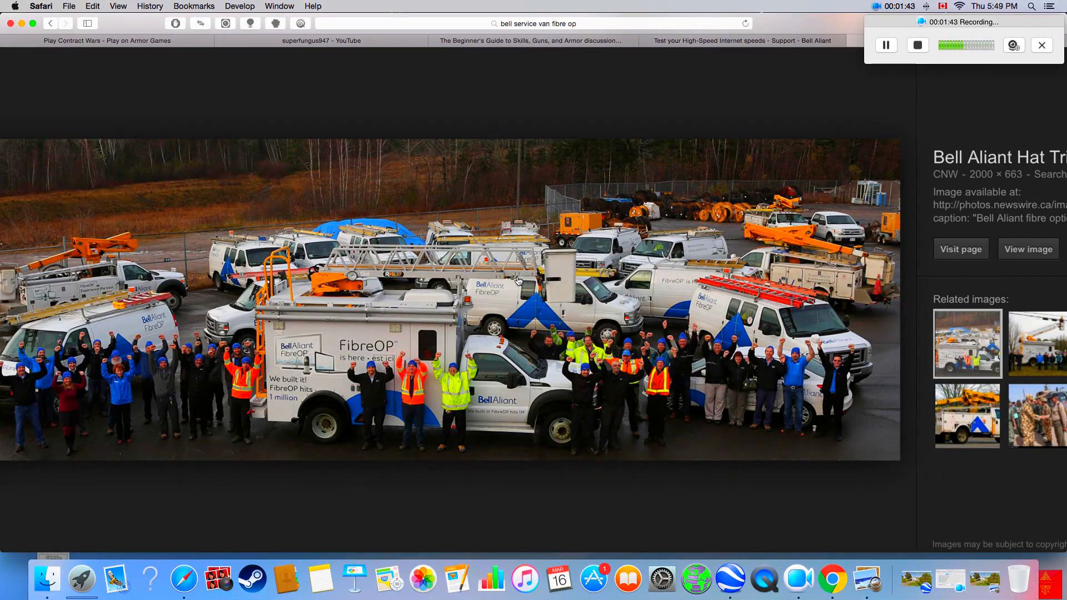
mouse_move(673, 125)
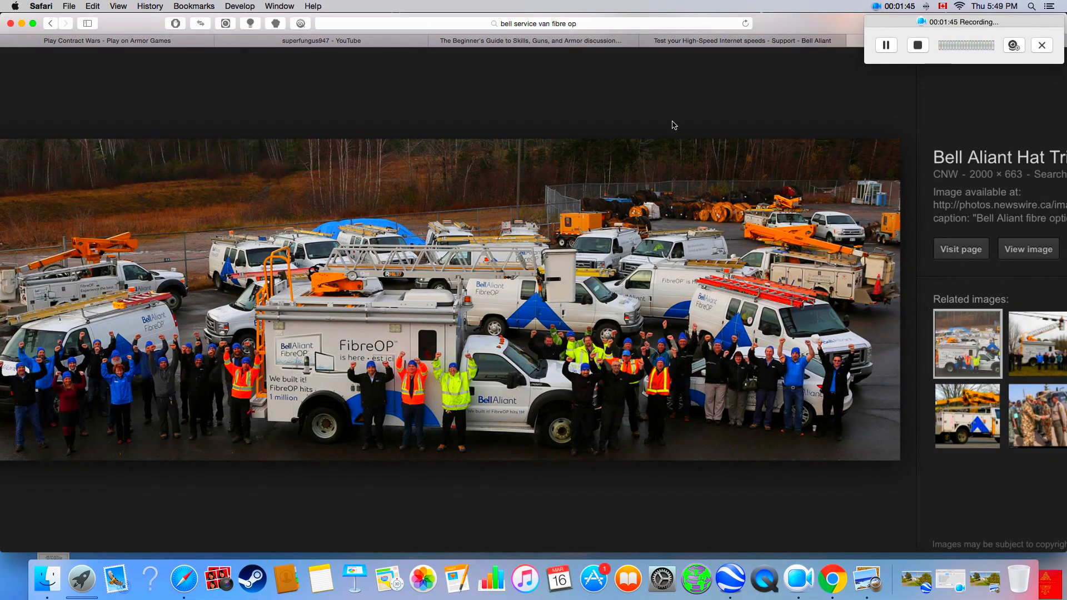
Search 'bell speed test' and briefly visit the Speedtest.net by Ookla result.
left_click(743, 40)
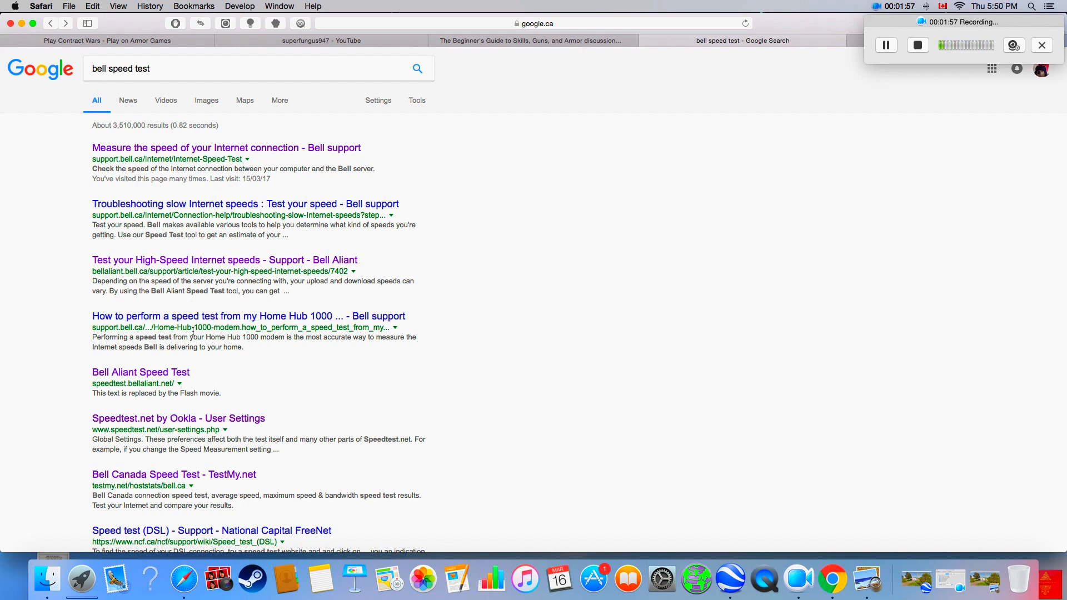
left_click(178, 418)
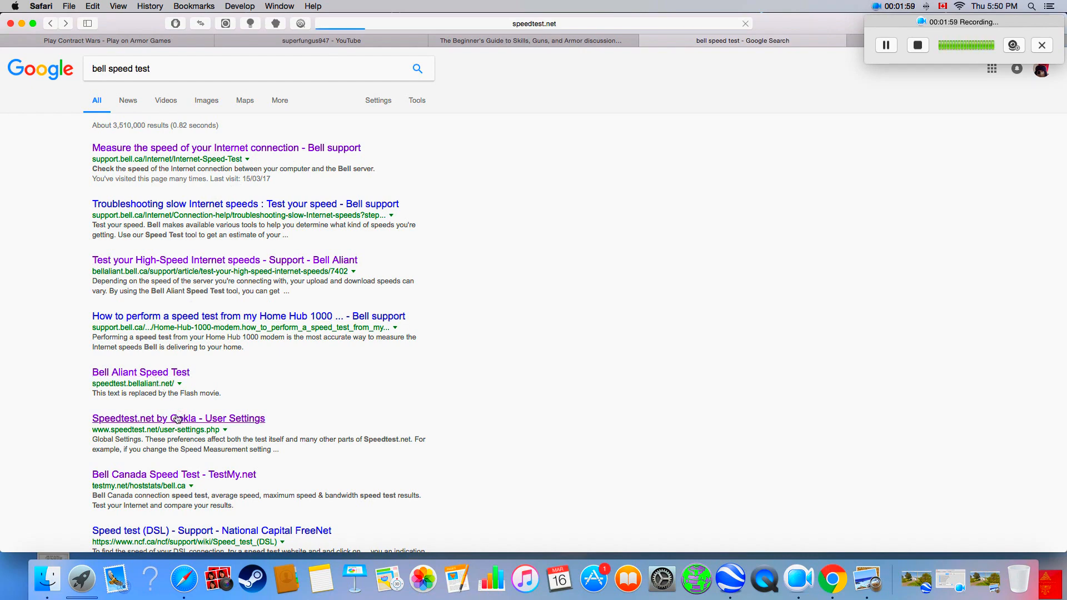
left_click(178, 418)
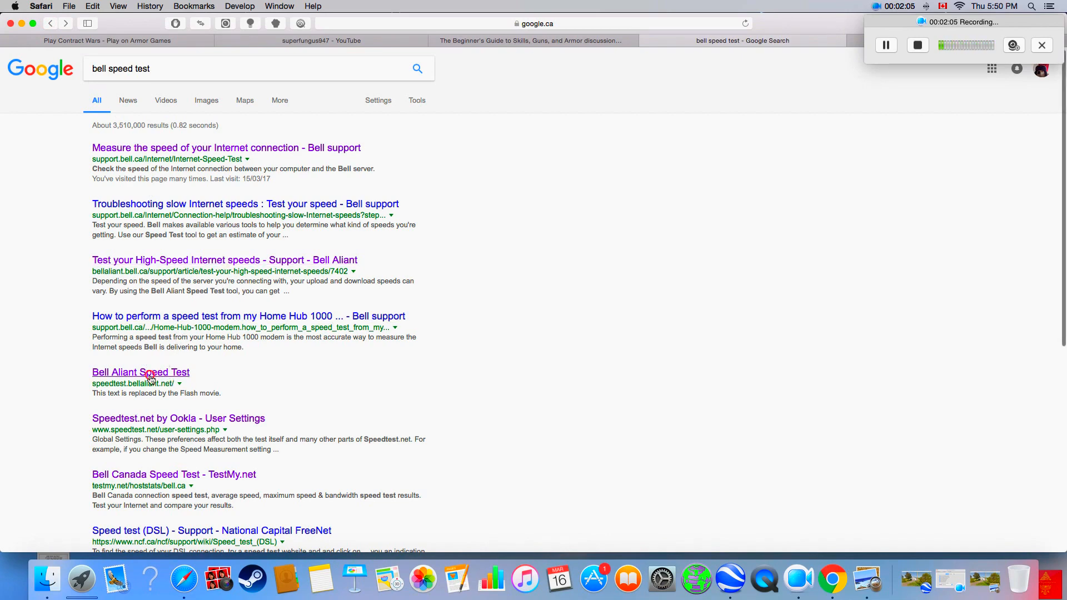
mouse_move(191, 266)
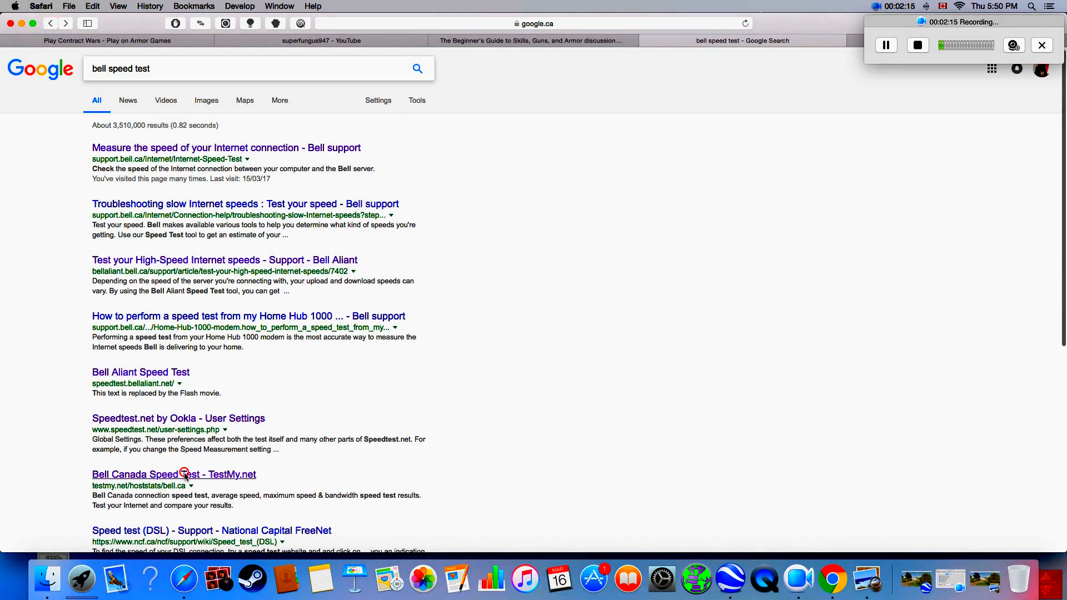
View TestMy.net's Bell Canada Speed Test page, then scroll results to related searches.
left_click(172, 474)
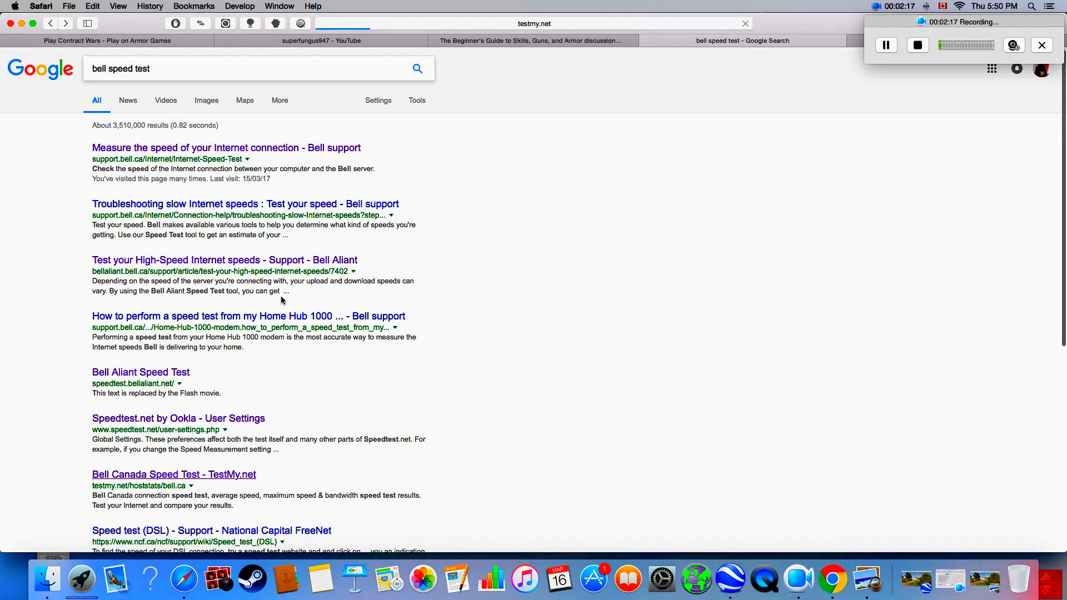
left_click(173, 473)
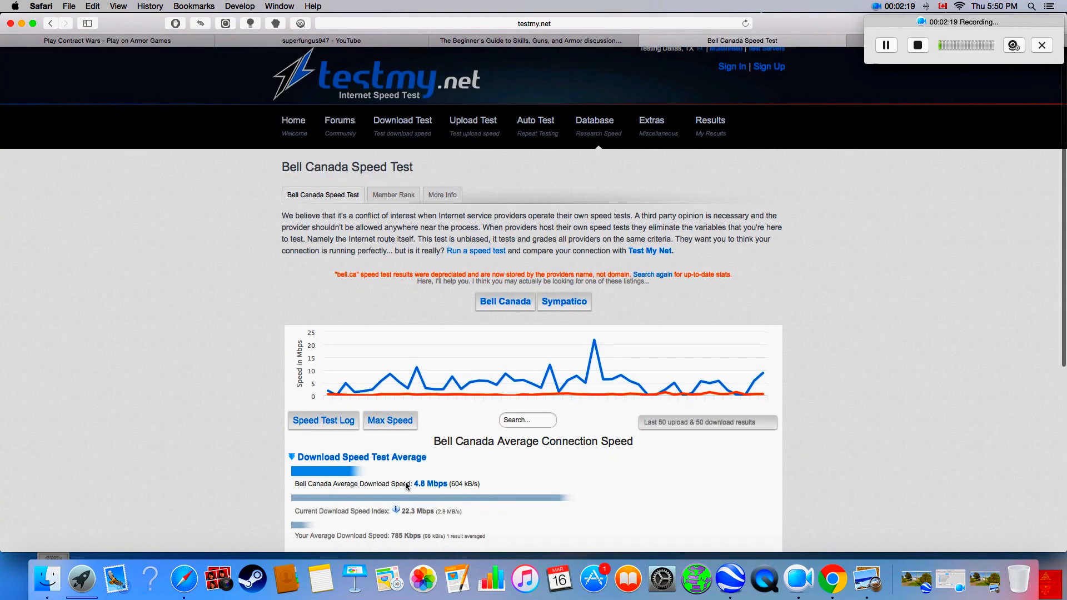
scroll("down", 3)
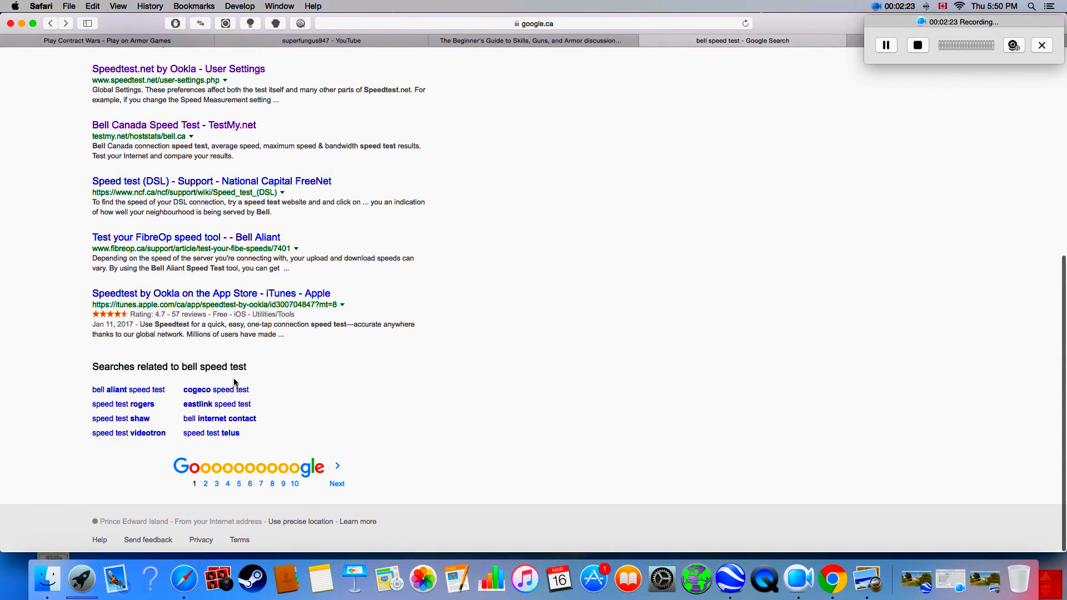
Go to page 2 of the 'bell speed test' results, scroll through it and back up.
left_click(206, 483)
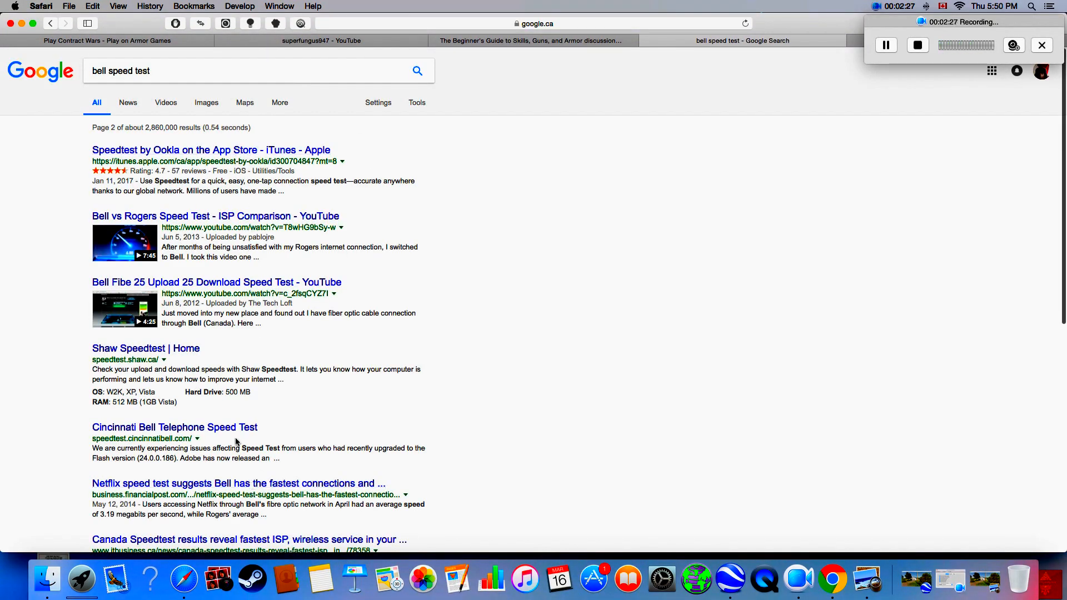
scroll("down", 3)
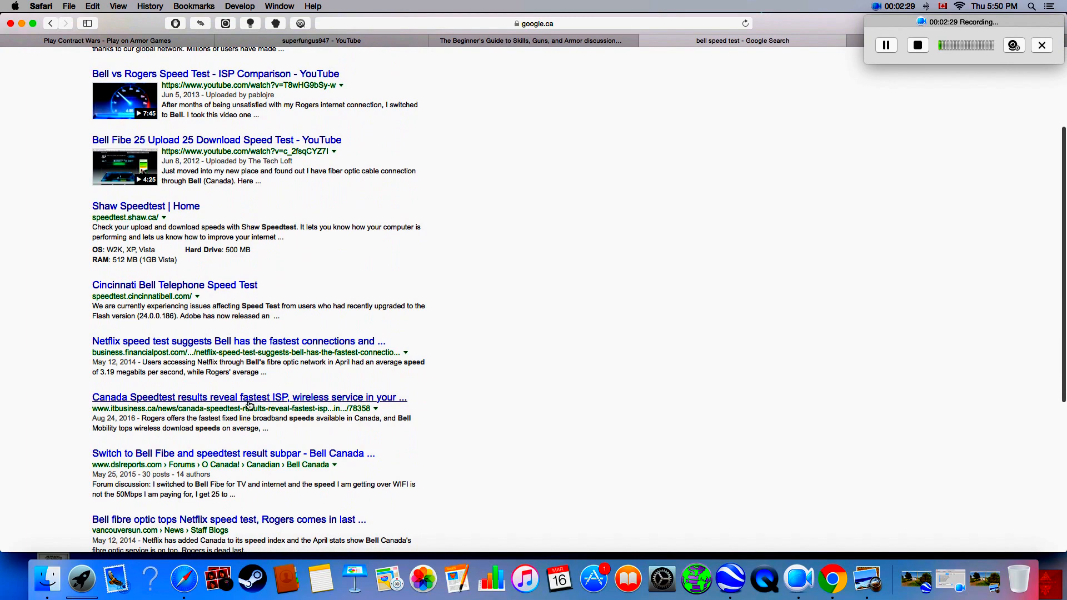
mouse_move(126, 473)
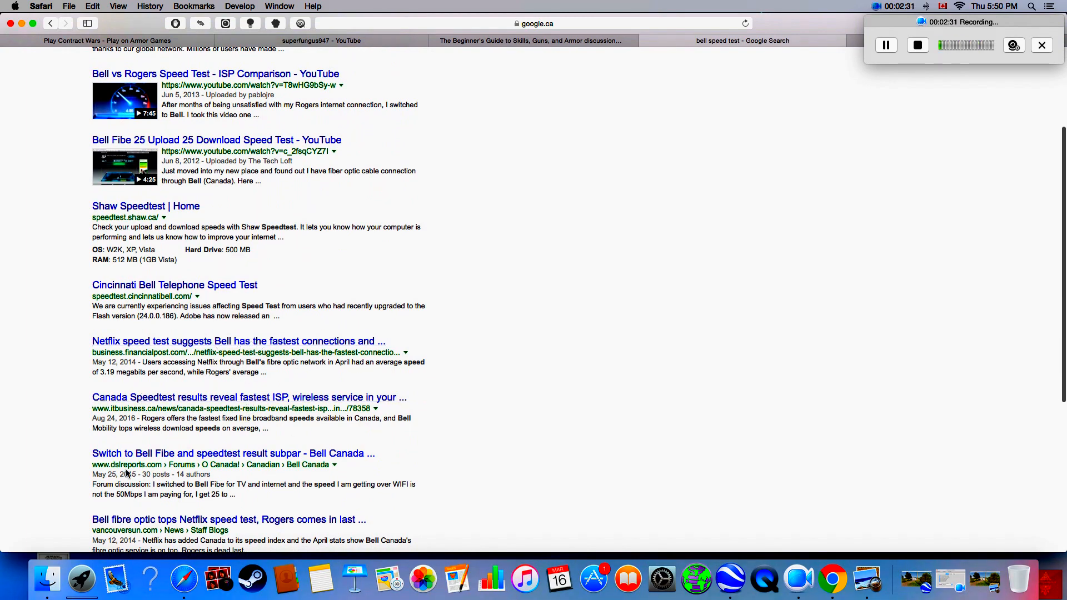
scroll("down", 3)
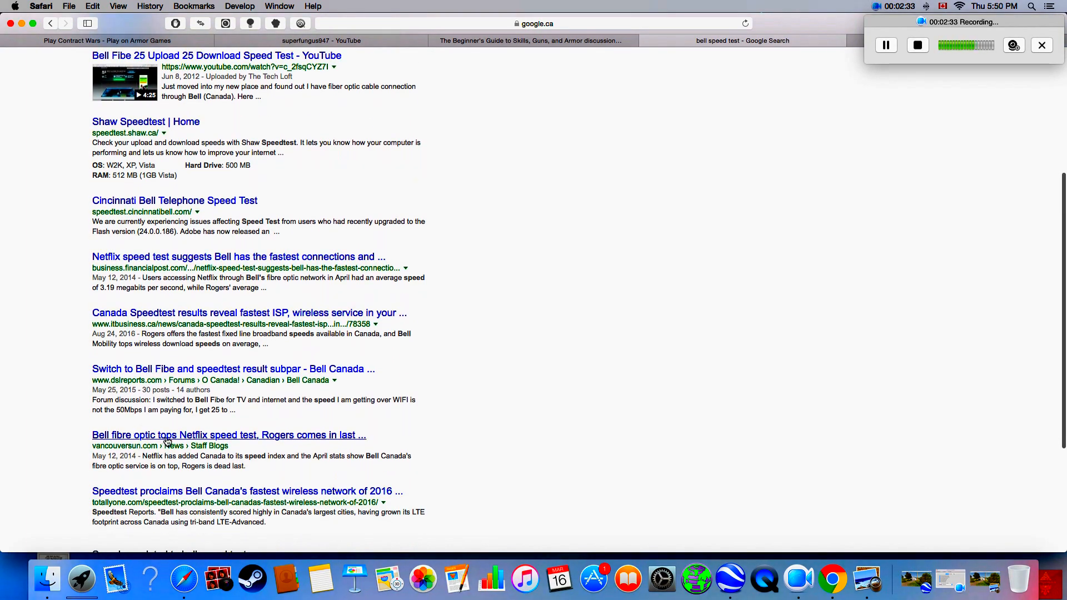
scroll("down", 3)
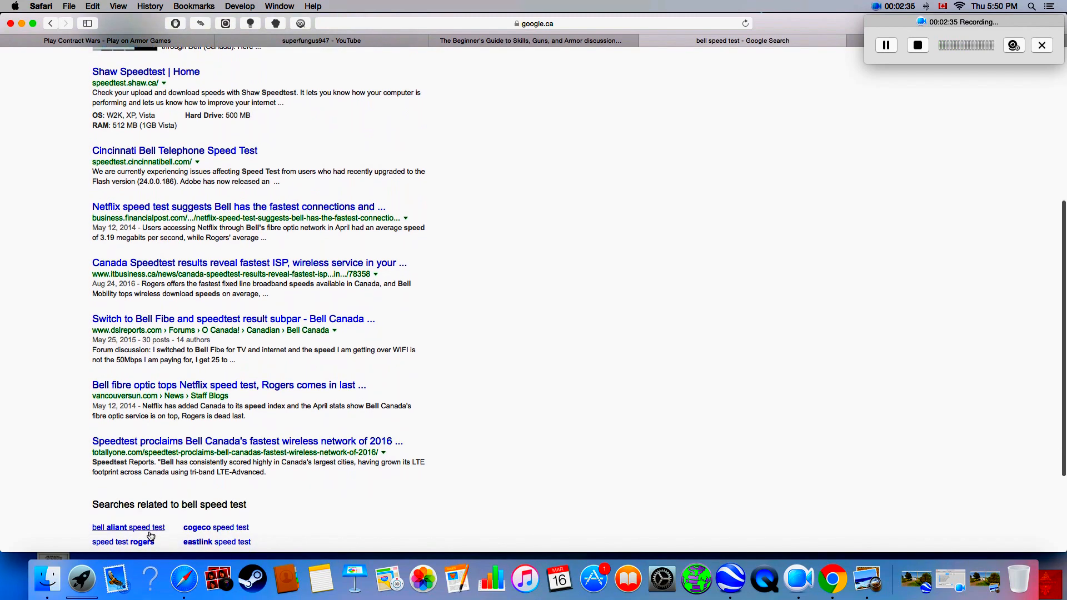
scroll("up", 3)
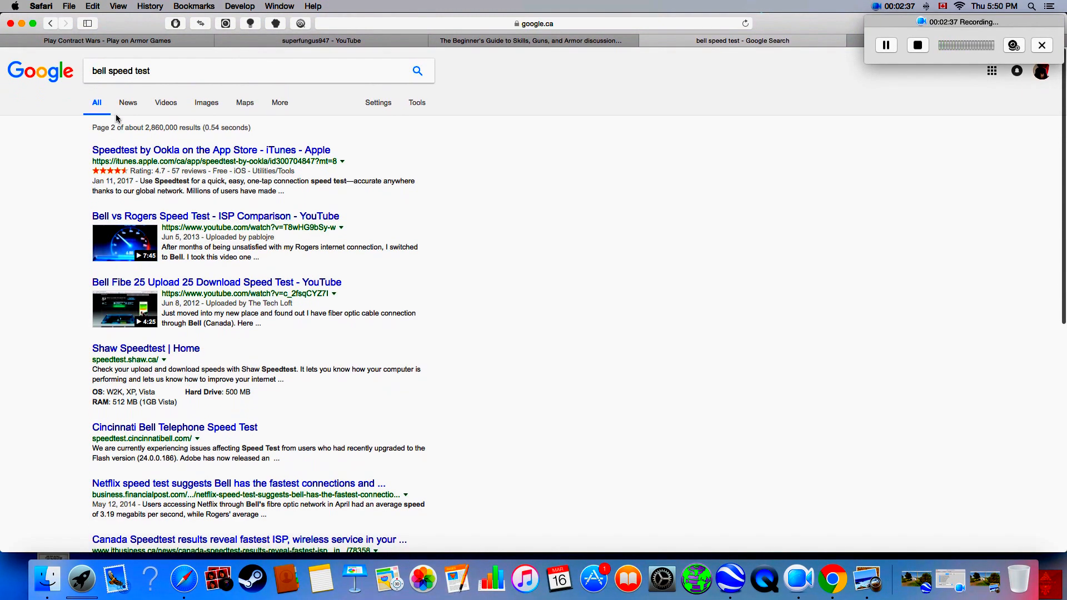
Search 'internet speed test', check Speedtest.net, then open the Fast.com result.
type("internet]")
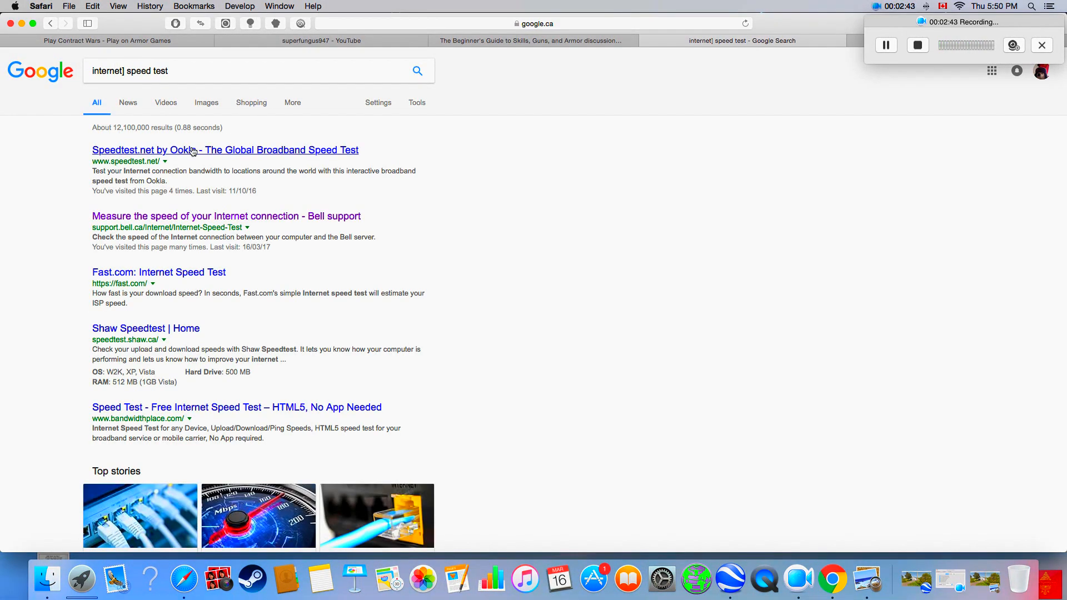
left_click(224, 149)
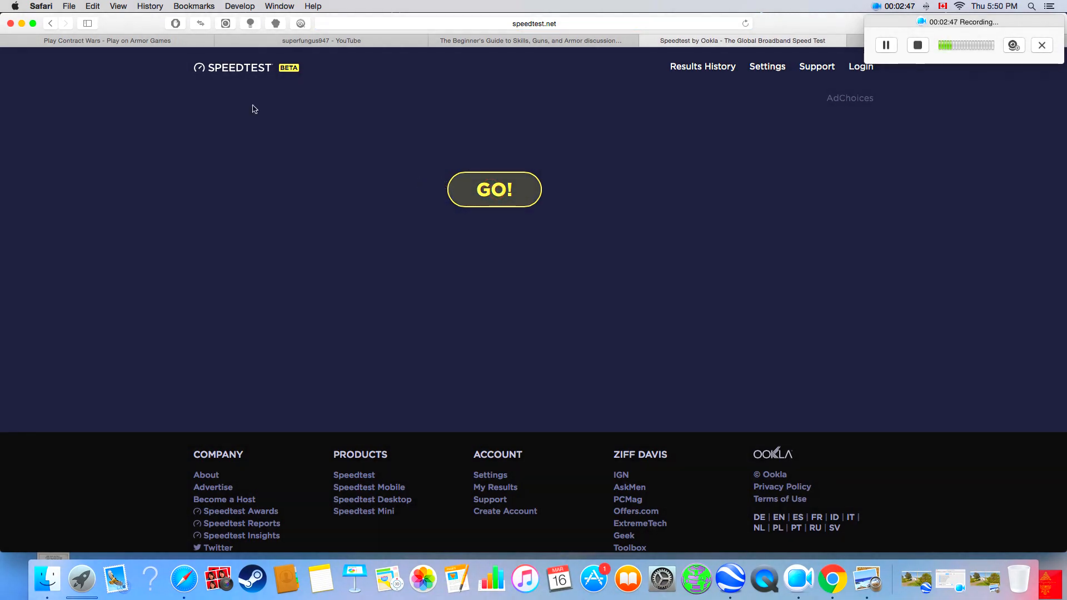
left_click(51, 23)
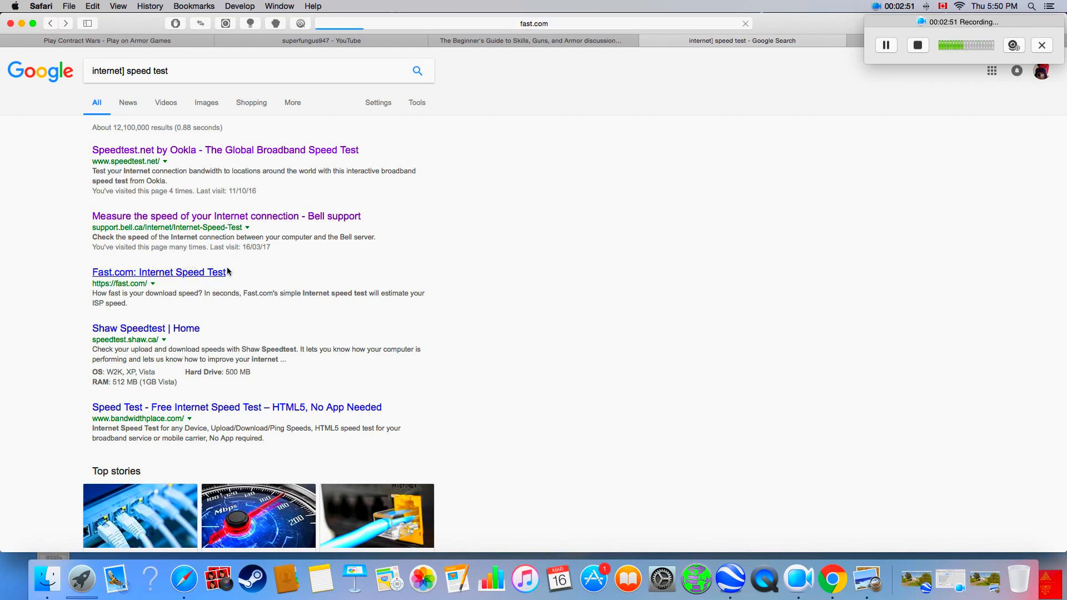
left_click(160, 272)
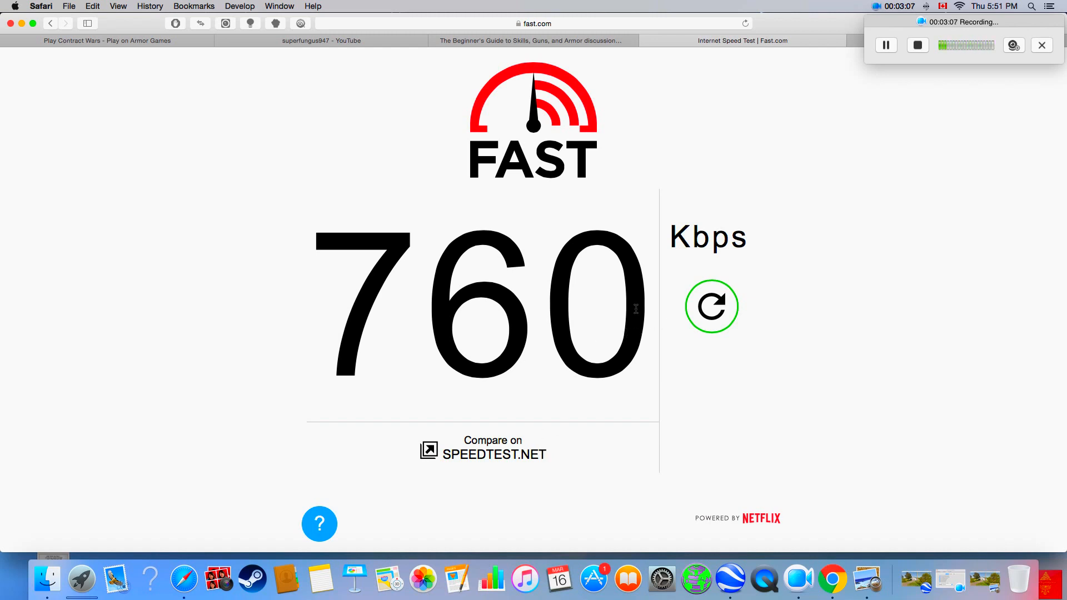
mouse_move(594, 344)
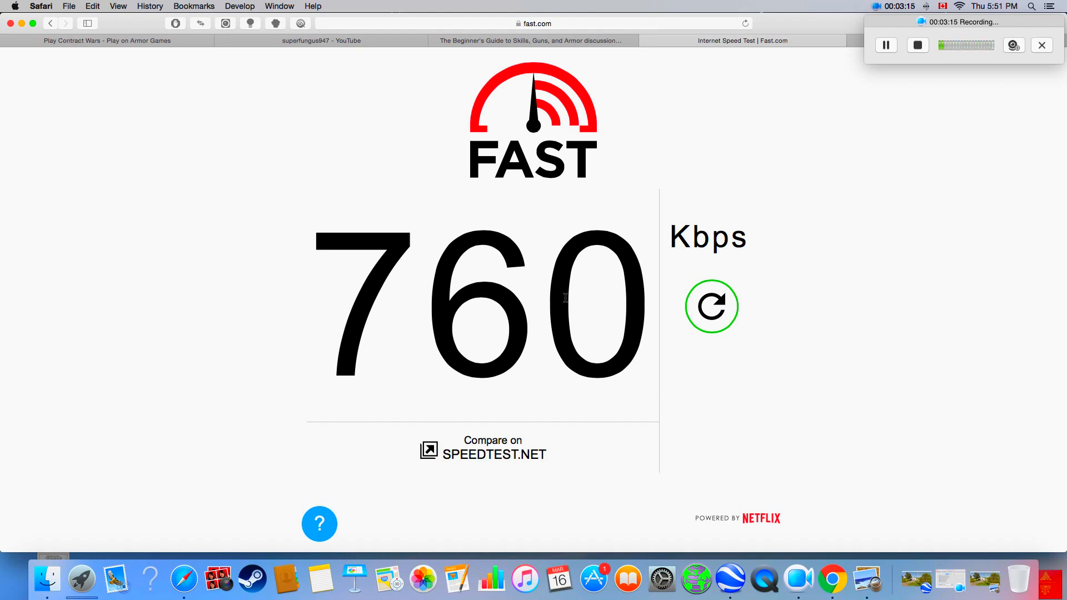
mouse_move(413, 191)
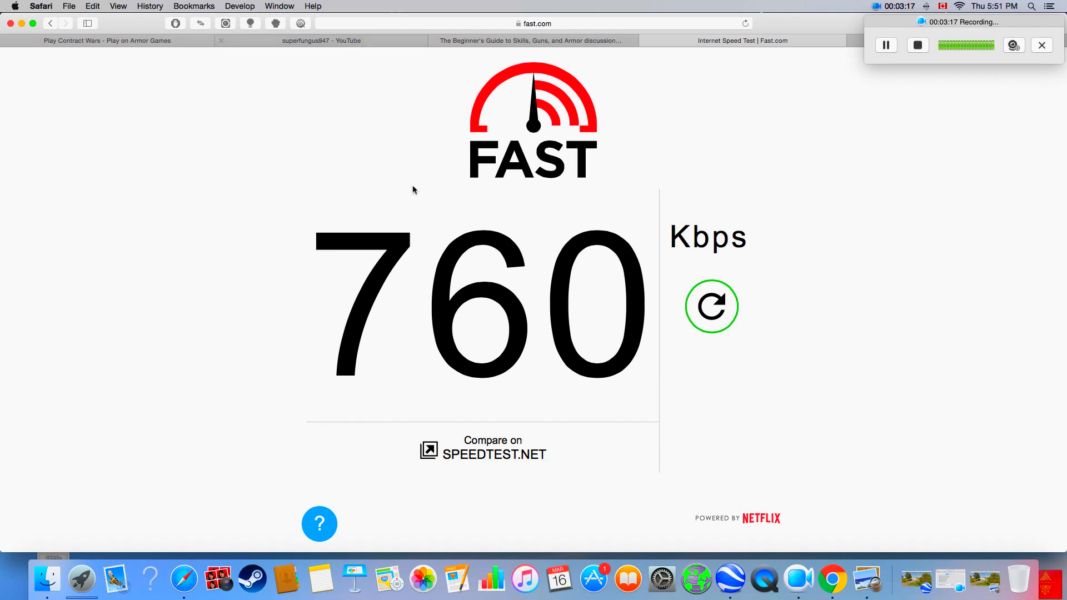
mouse_move(594, 328)
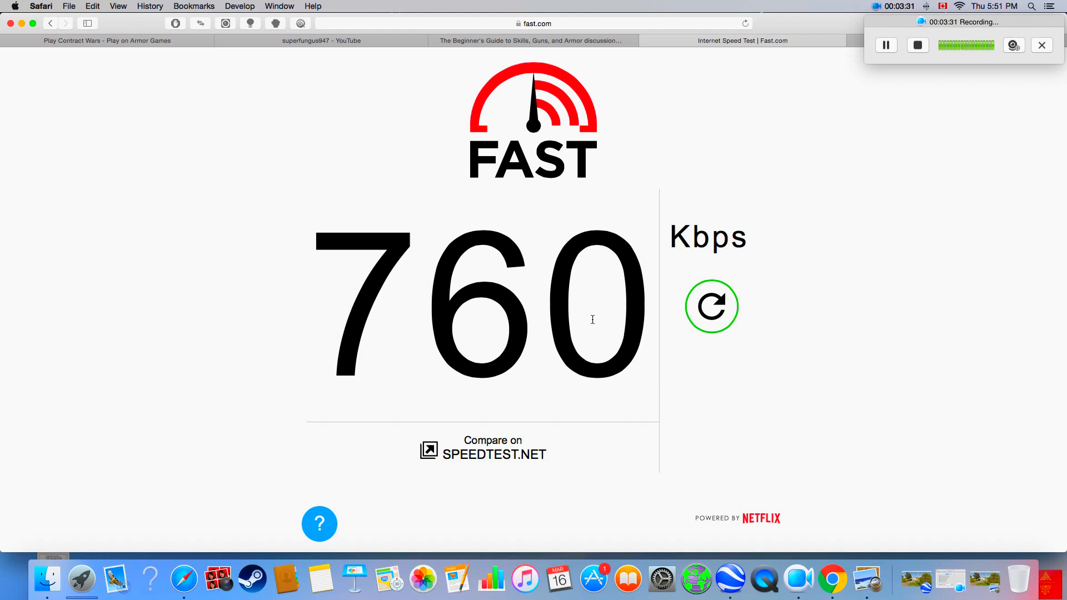
mouse_move(594, 282)
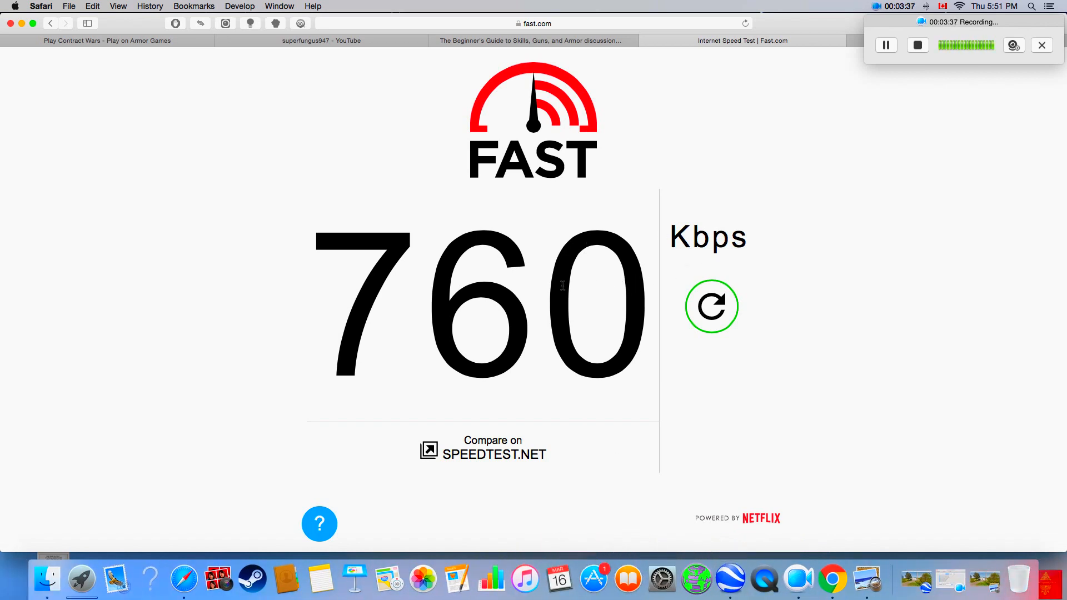
mouse_move(593, 347)
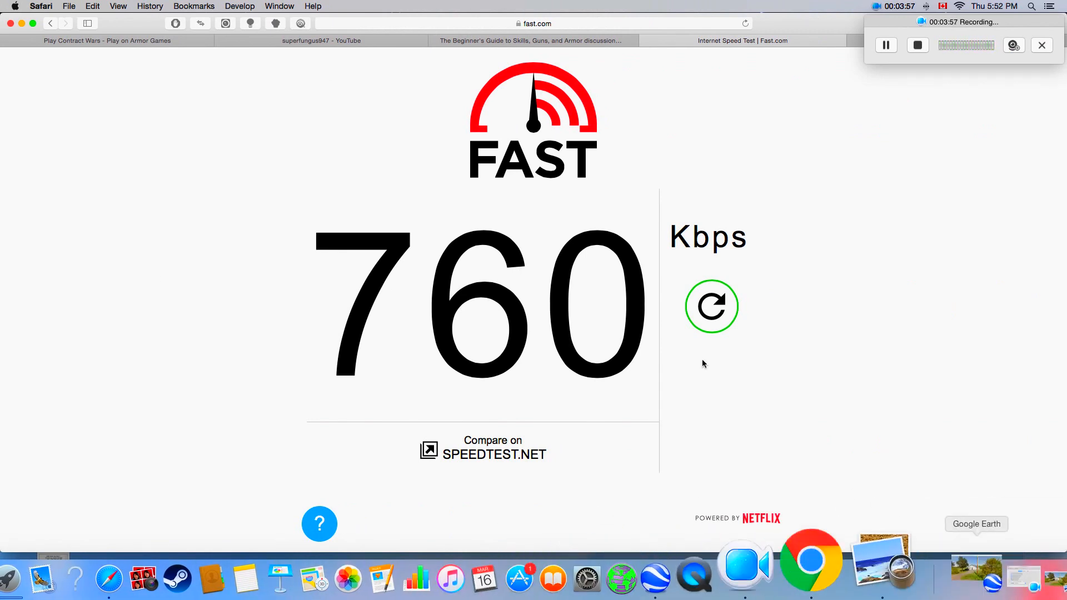
Let Fast.com report 760 Kbps, then go to the superfungus947 YouTube channel.
left_click(320, 40)
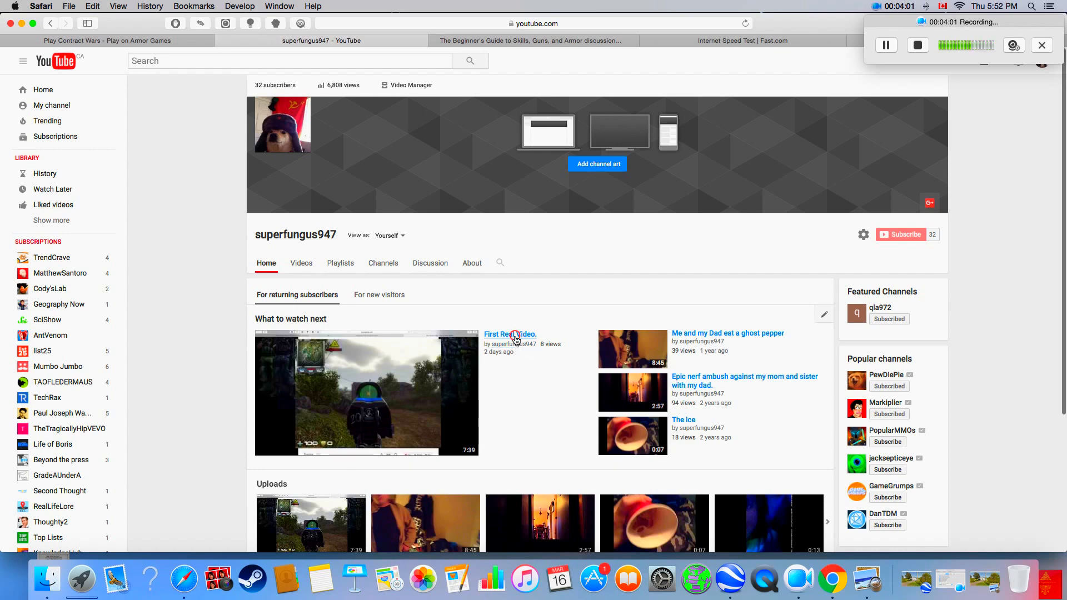
Open 'First Real Video.', set its quality to 720p HD, and go full screen.
left_click(509, 334)
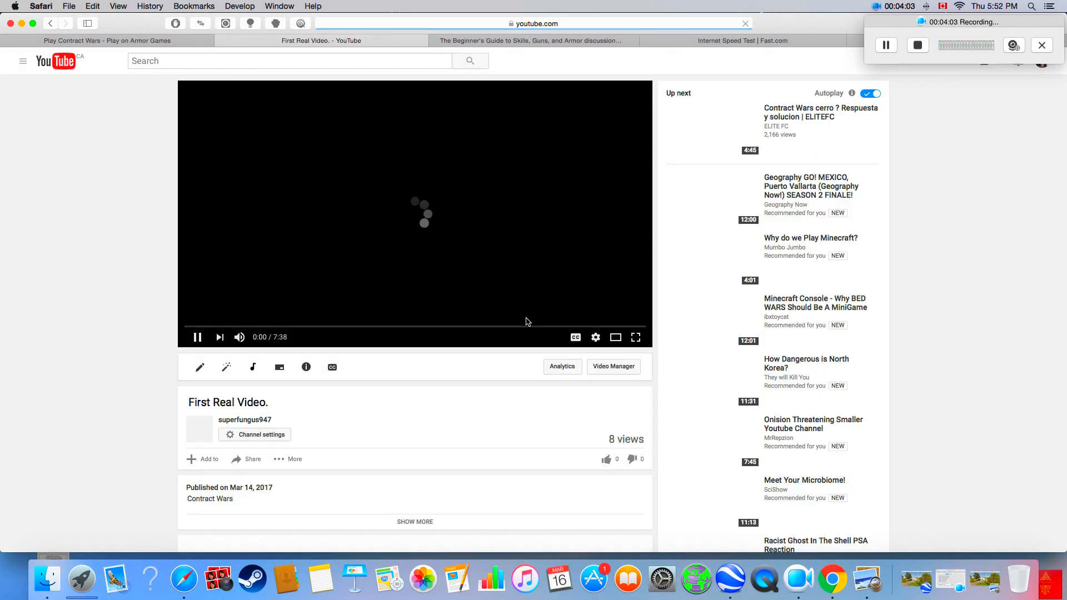
left_click(594, 337)
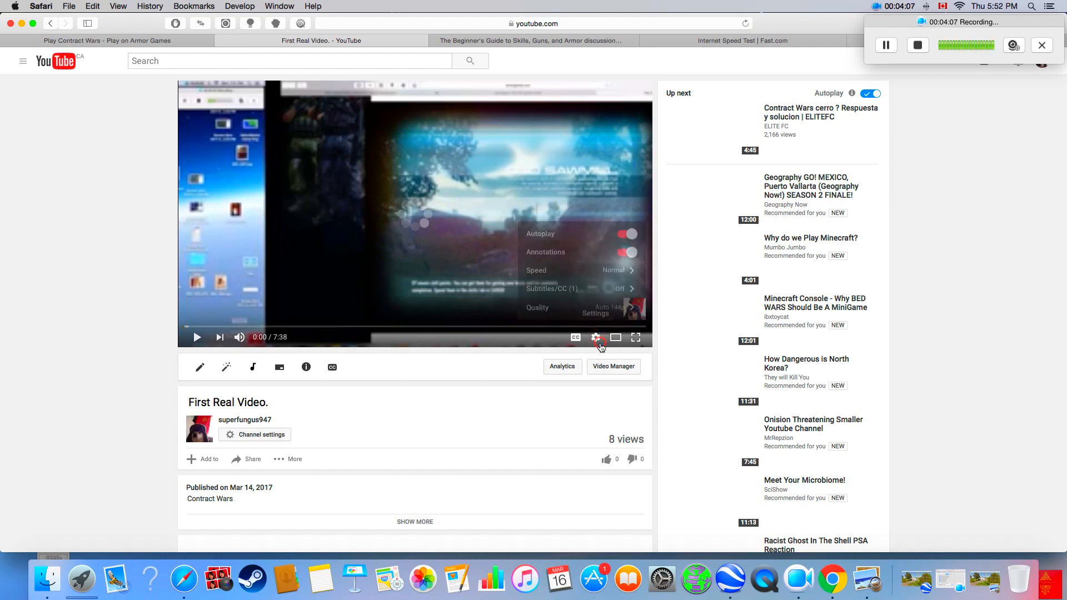
left_click(551, 307)
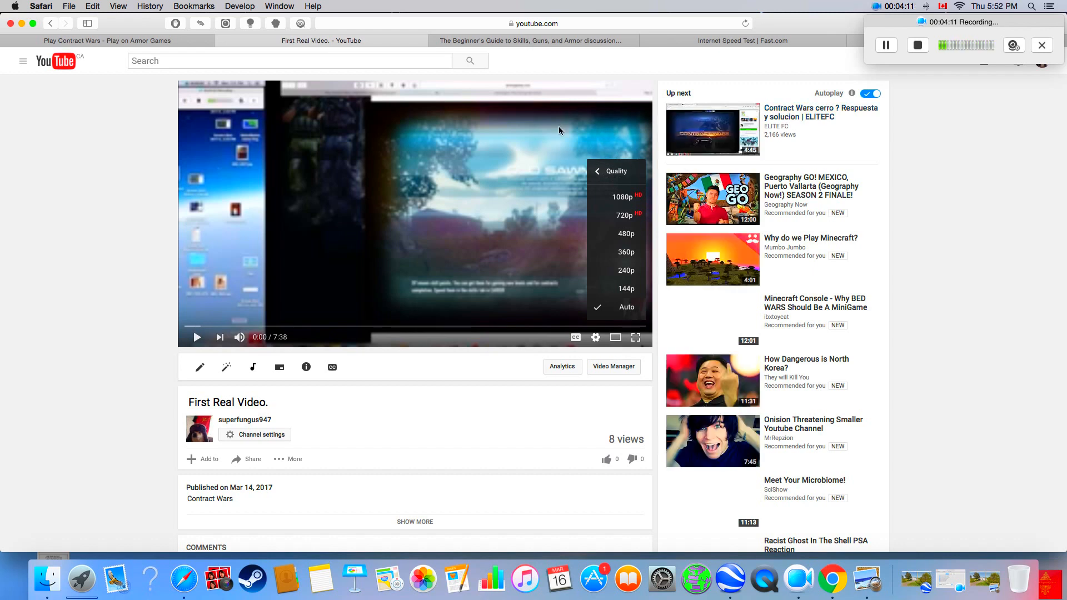
mouse_move(613, 197)
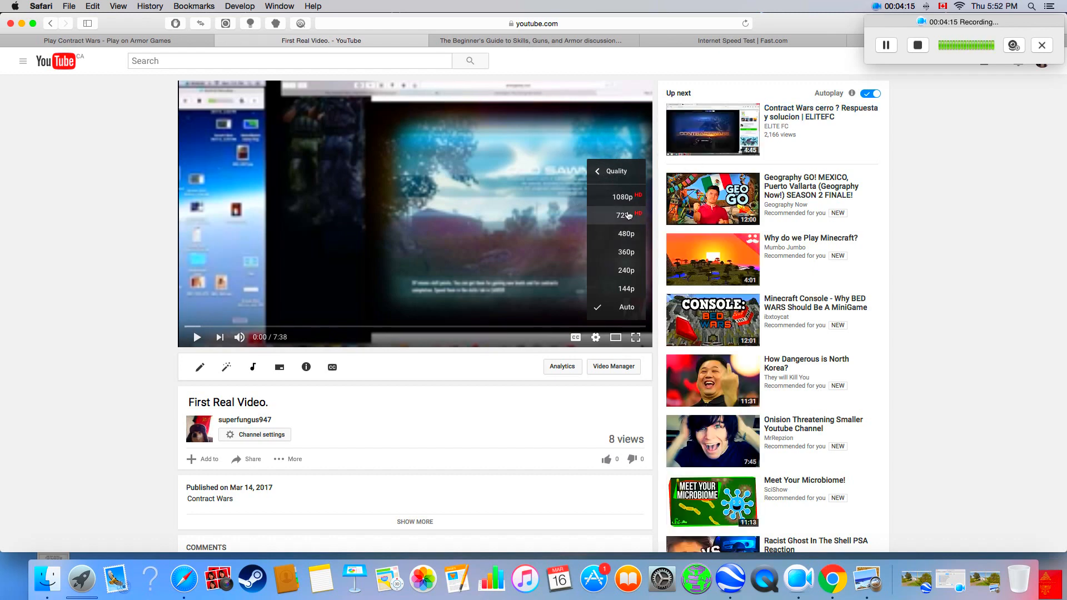
left_click(627, 215)
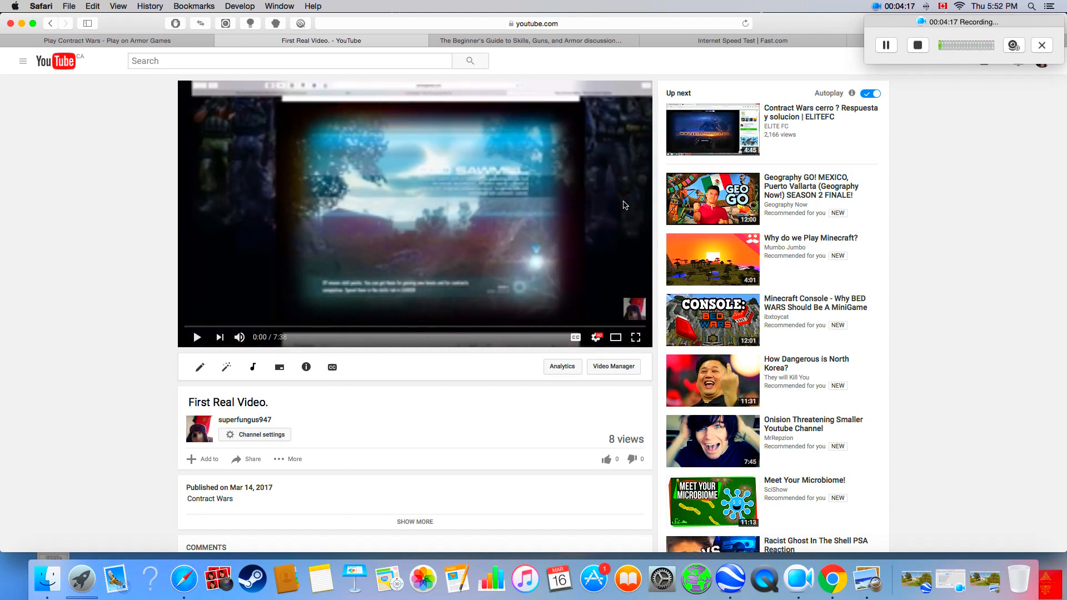
mouse_move(433, 285)
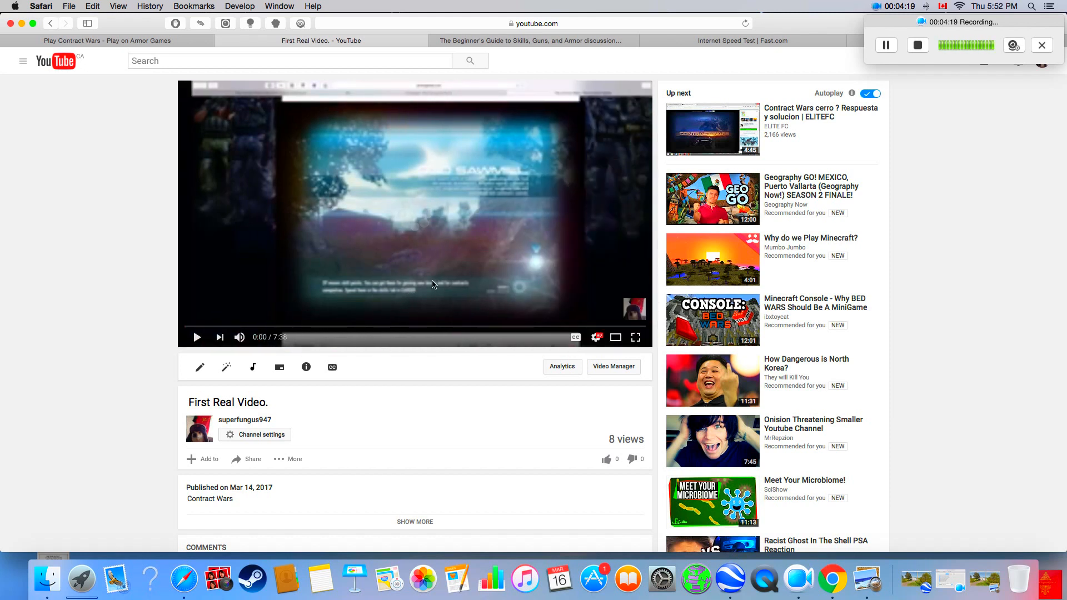
mouse_move(576, 337)
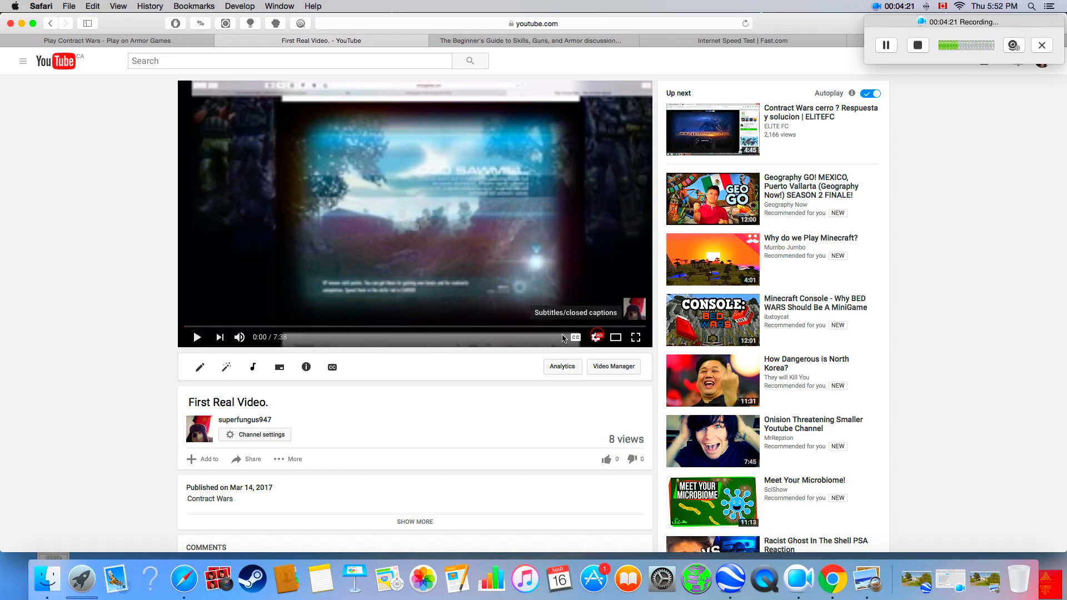
mouse_move(330, 291)
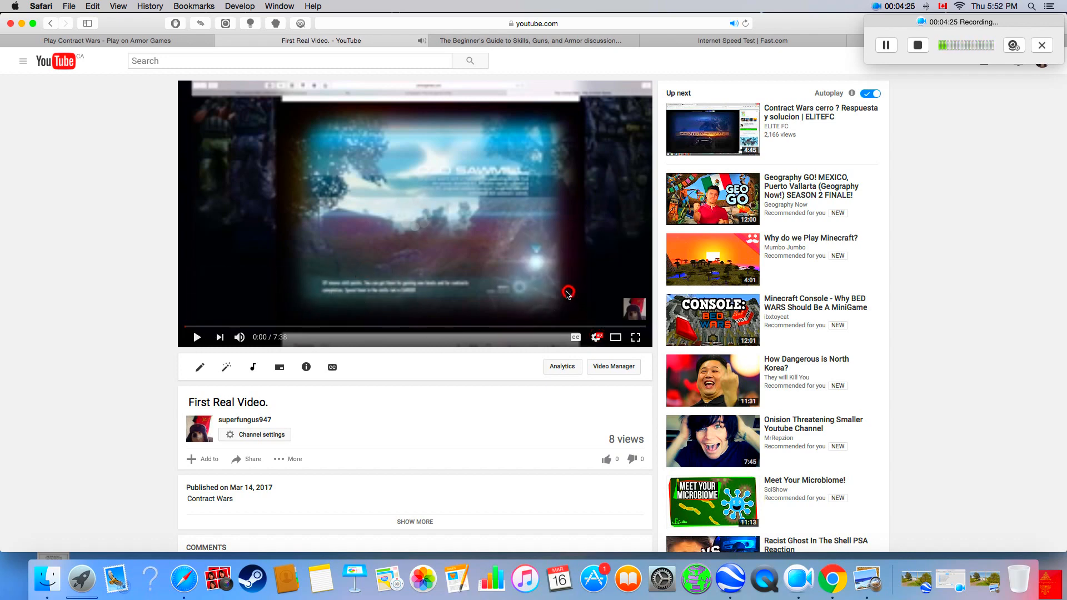
left_click(634, 337)
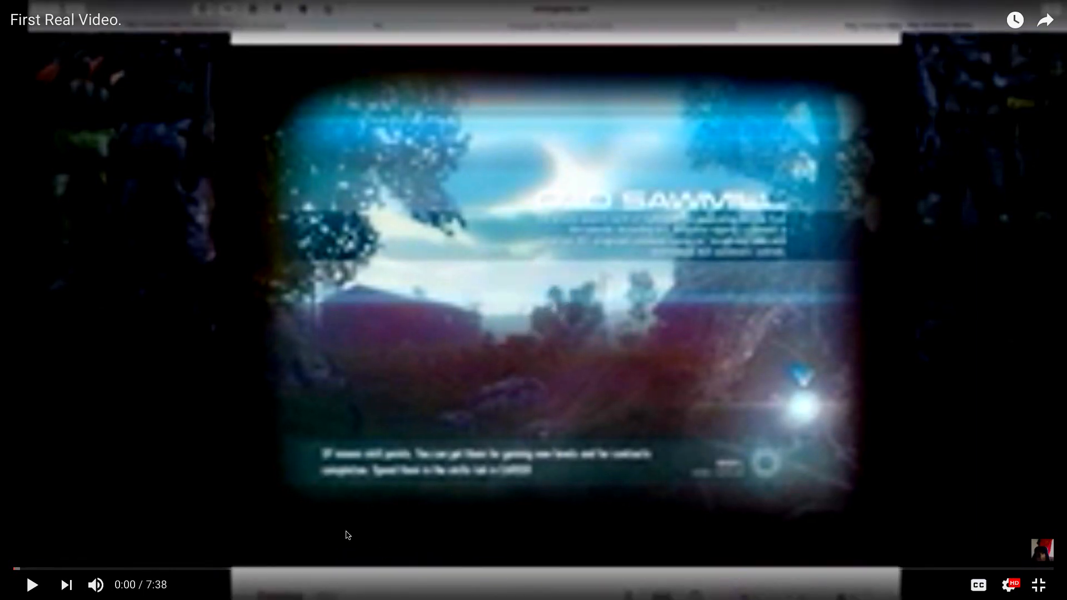
Play 'First Real Video.' to 0:19, confirm 1080p quality, and exit full screen.
left_click(31, 585)
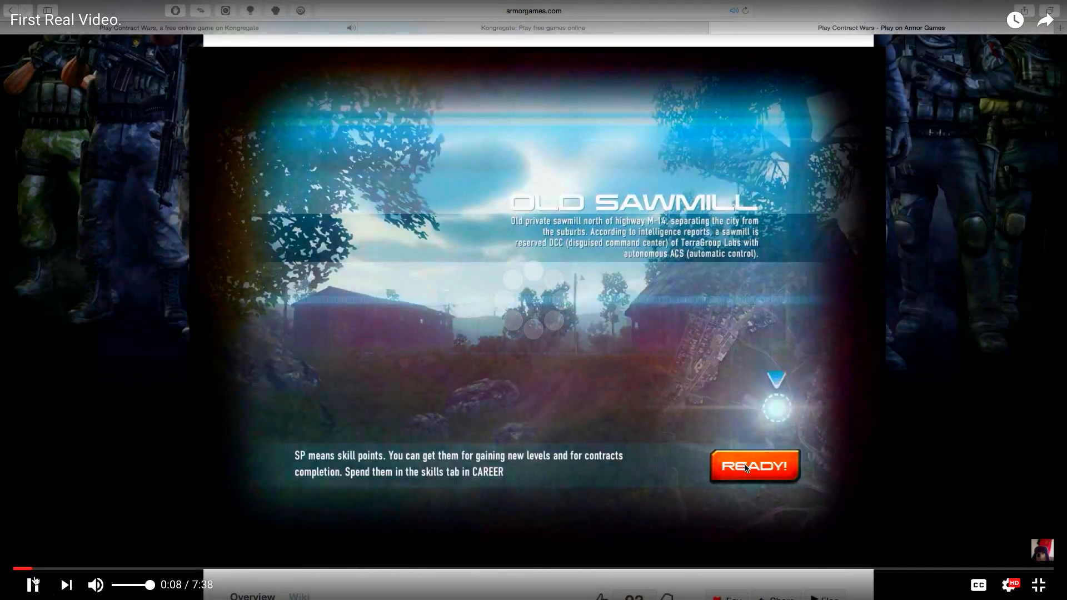
left_click(754, 466)
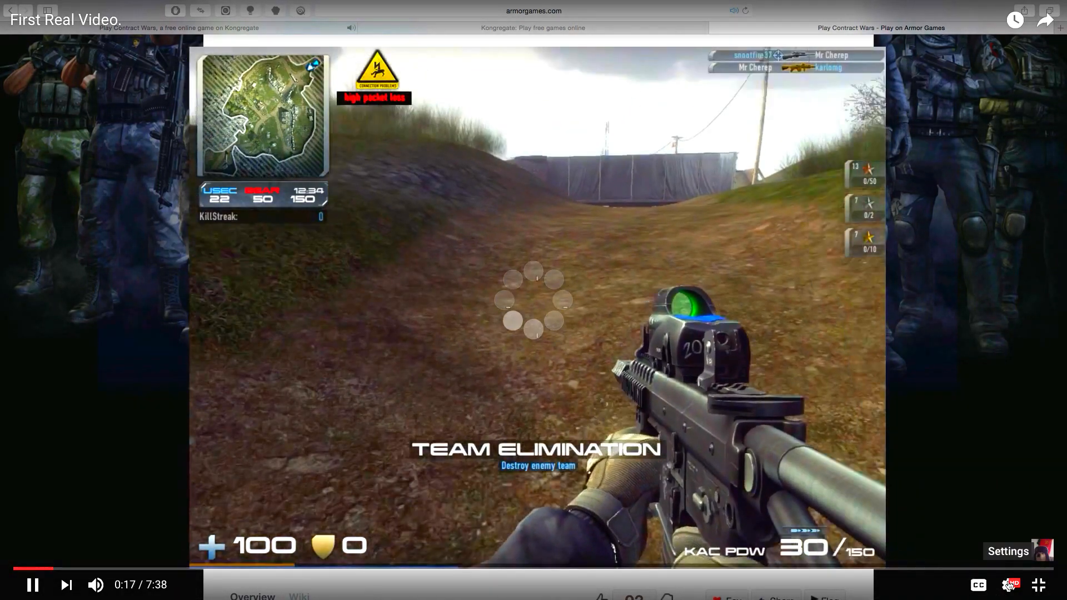
left_click(1007, 551)
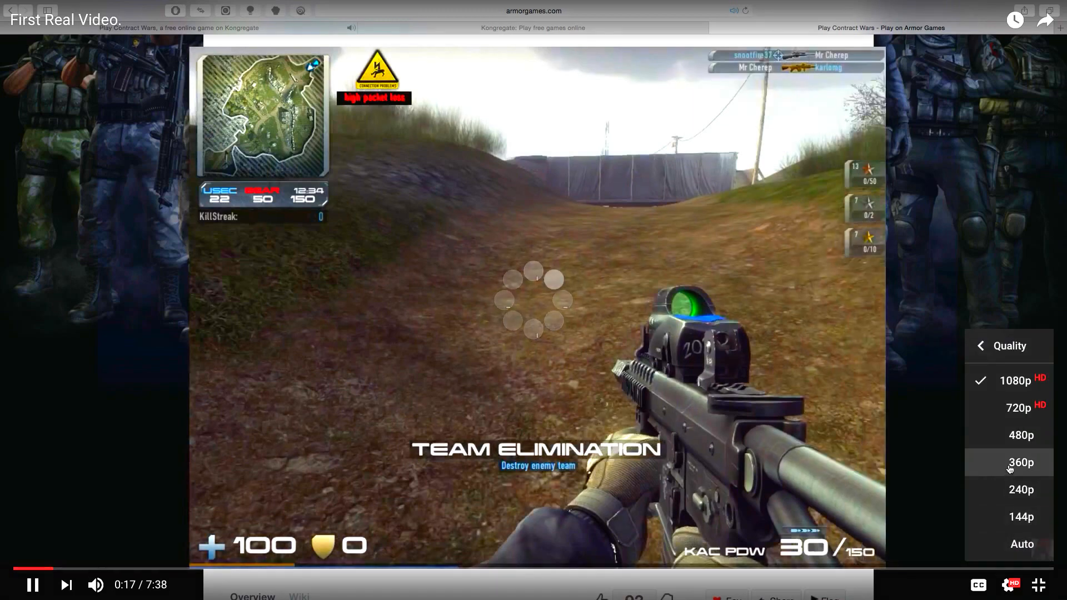
mouse_move(955, 535)
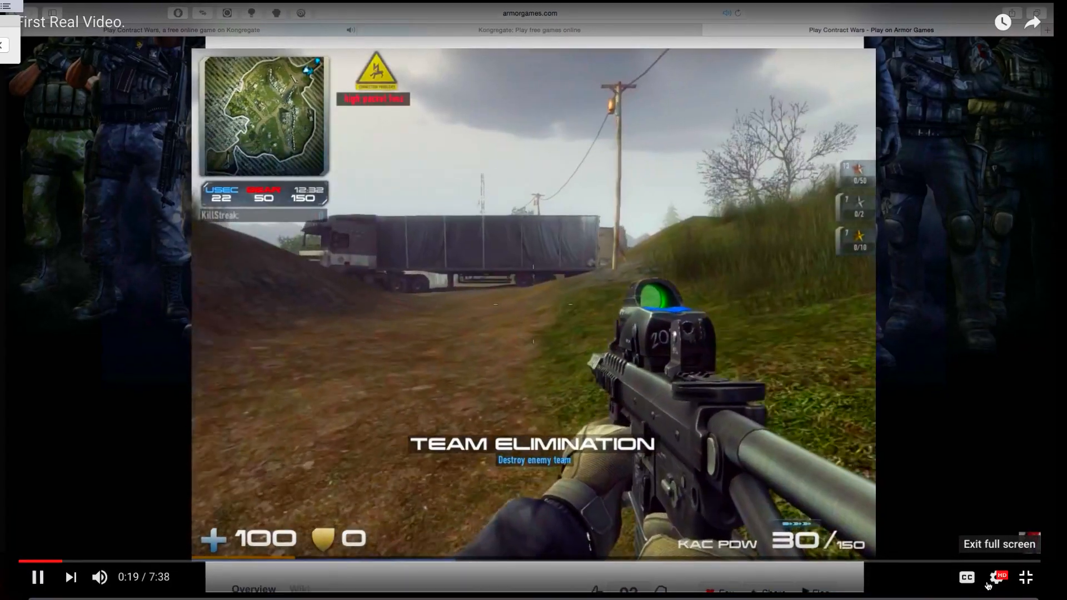
left_click(1026, 576)
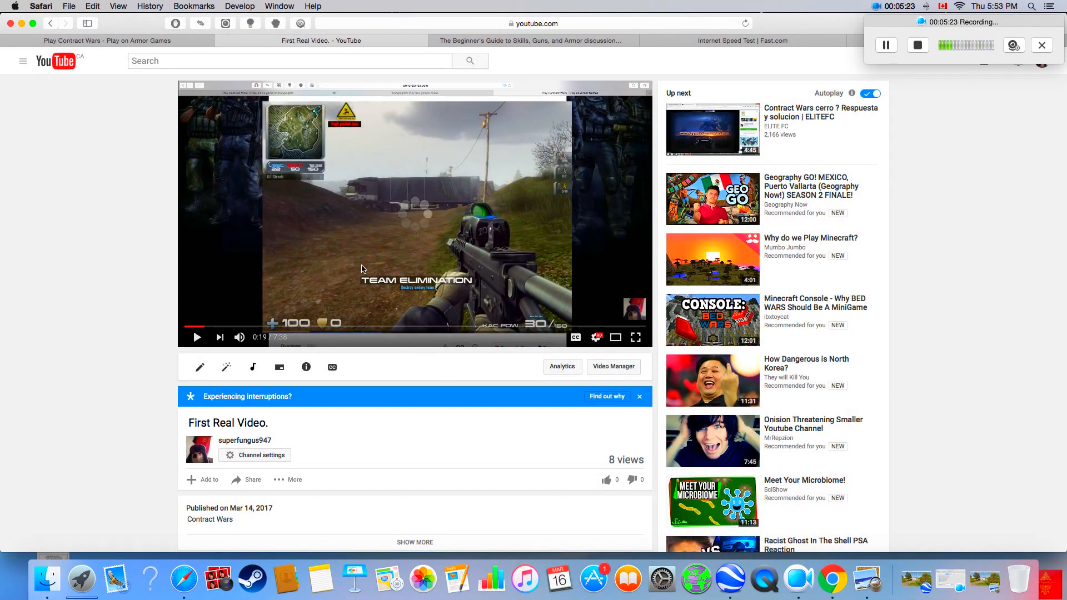
mouse_move(400, 247)
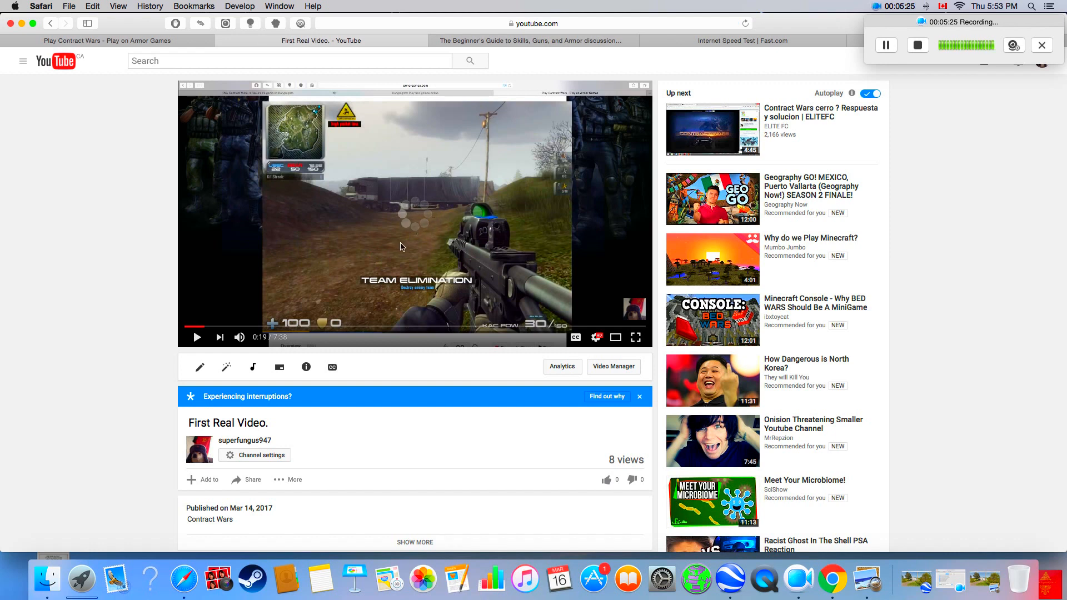
mouse_move(674, 275)
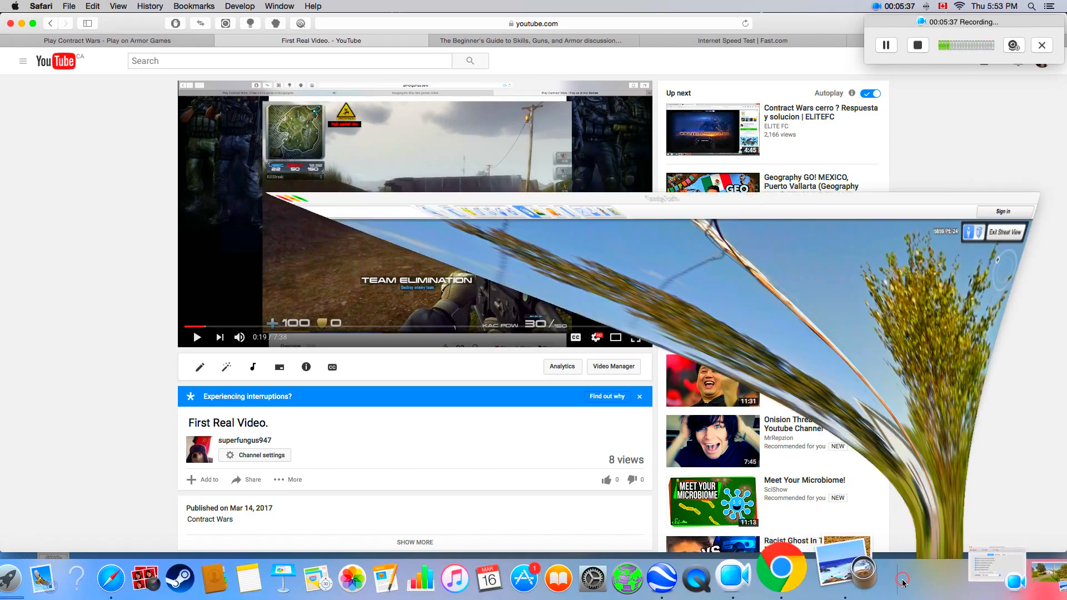
Minimize the open windows, then restore Safari's Bell Aliant FibreOP vans photo from the Dock.
left_click(898, 567)
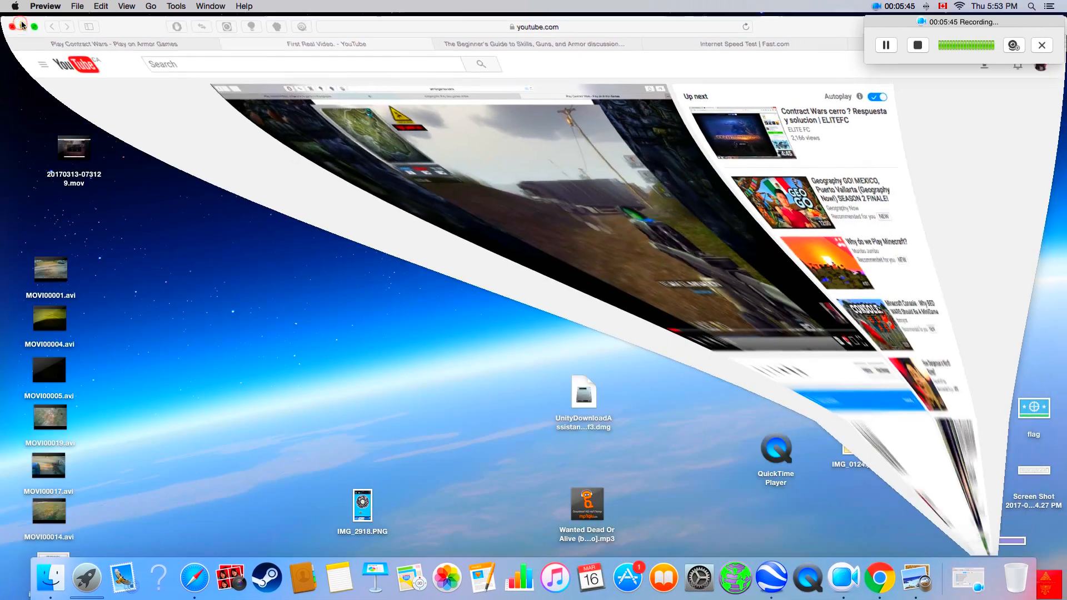
left_click(11, 27)
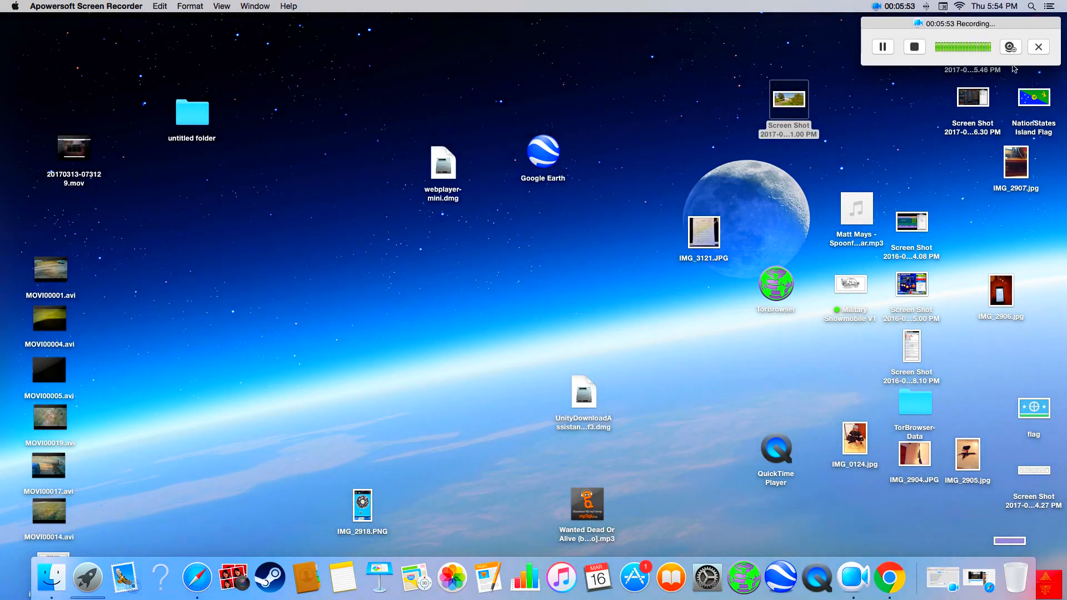
left_click(851, 577)
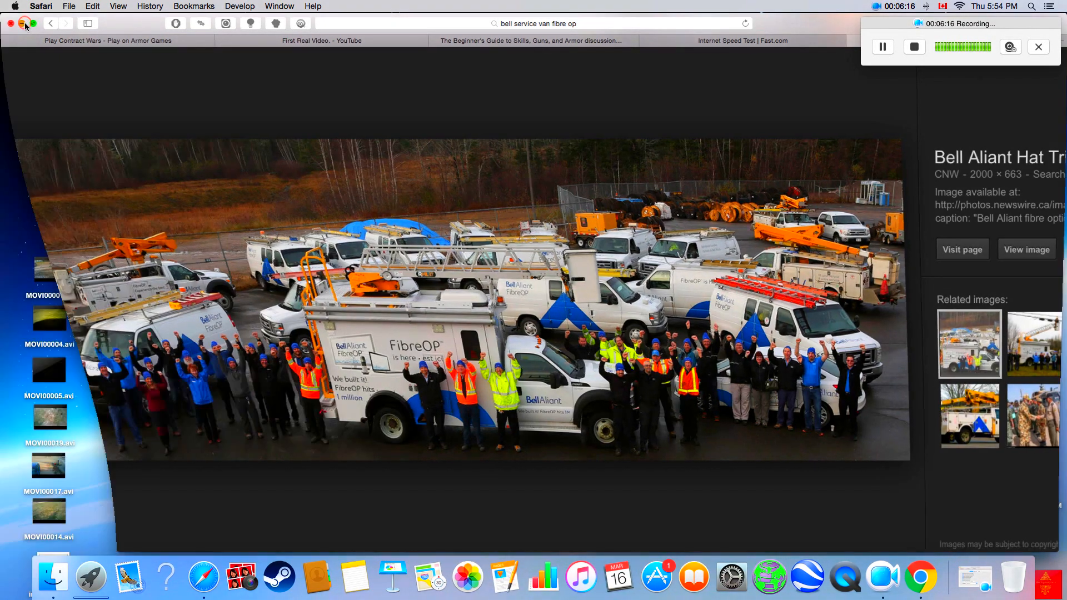
Minimize the Safari window showing the Bell vans photo, leaving the desktop clear.
left_click(11, 24)
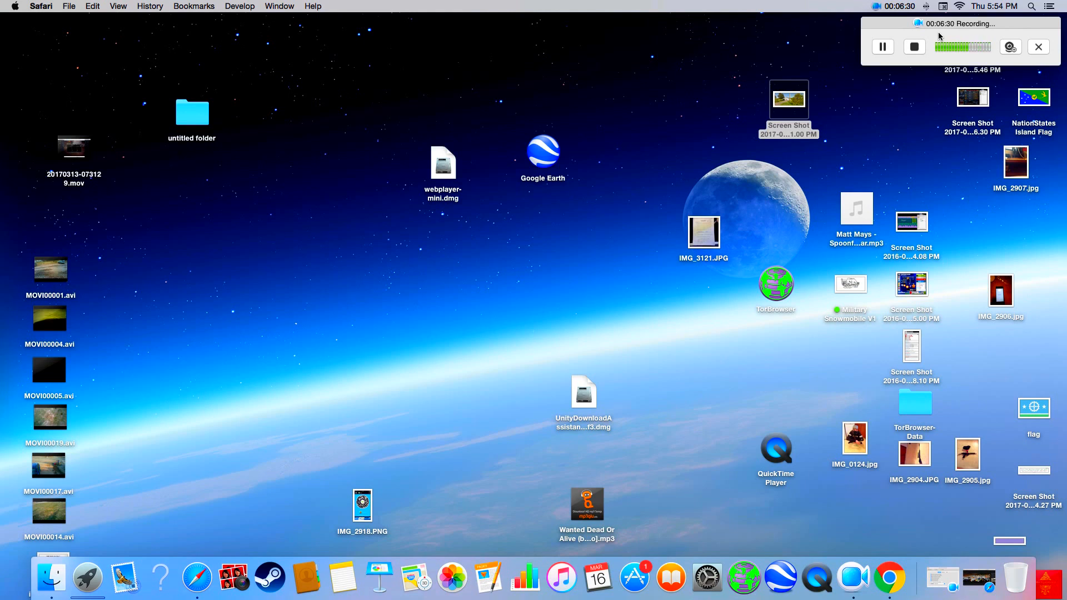
mouse_move(664, 104)
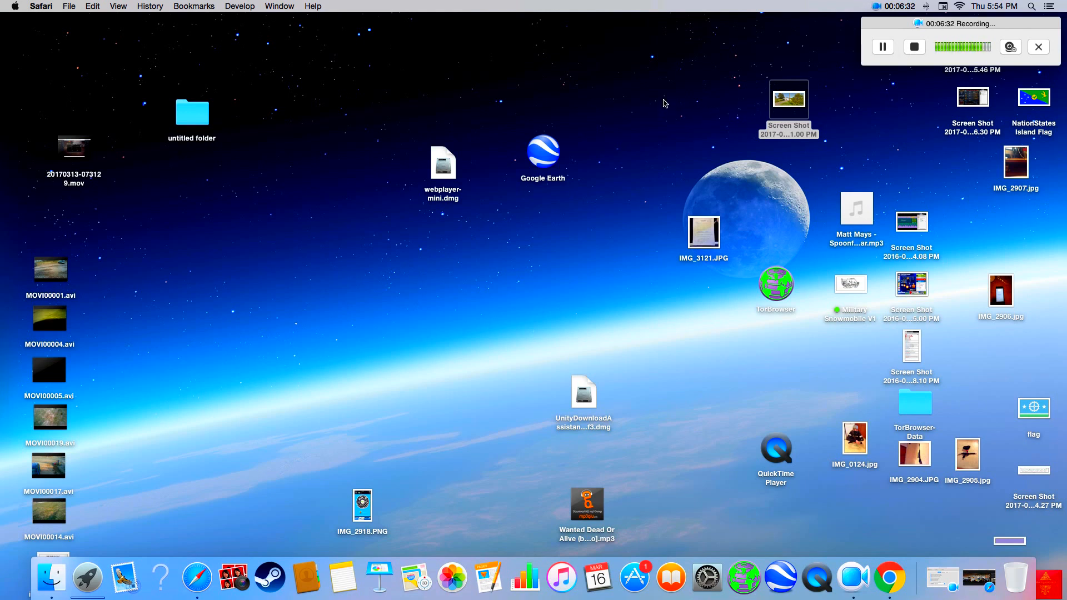
mouse_move(678, 94)
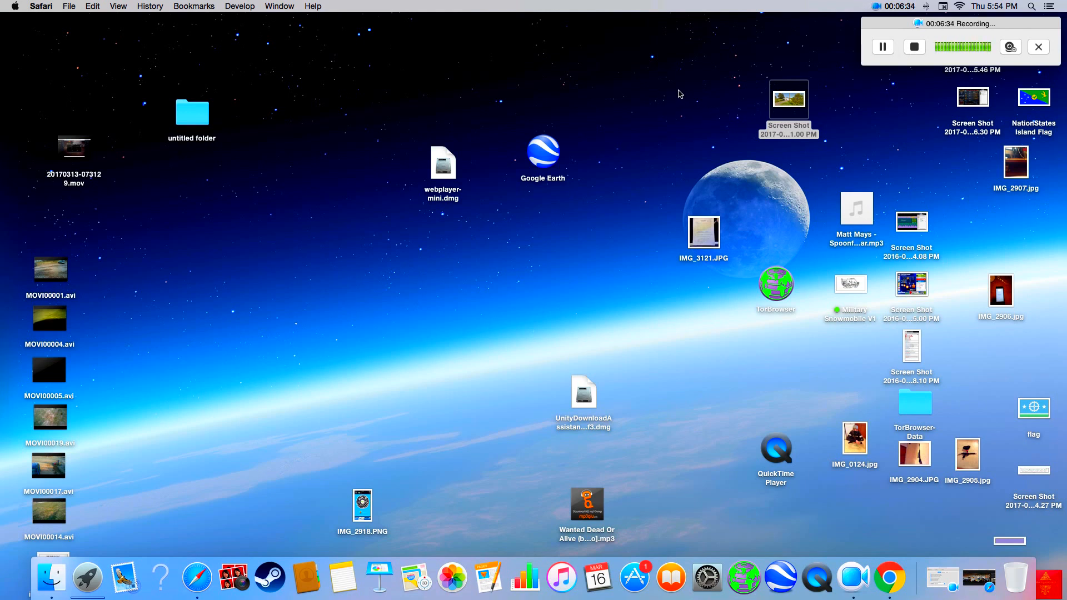
mouse_move(894, 59)
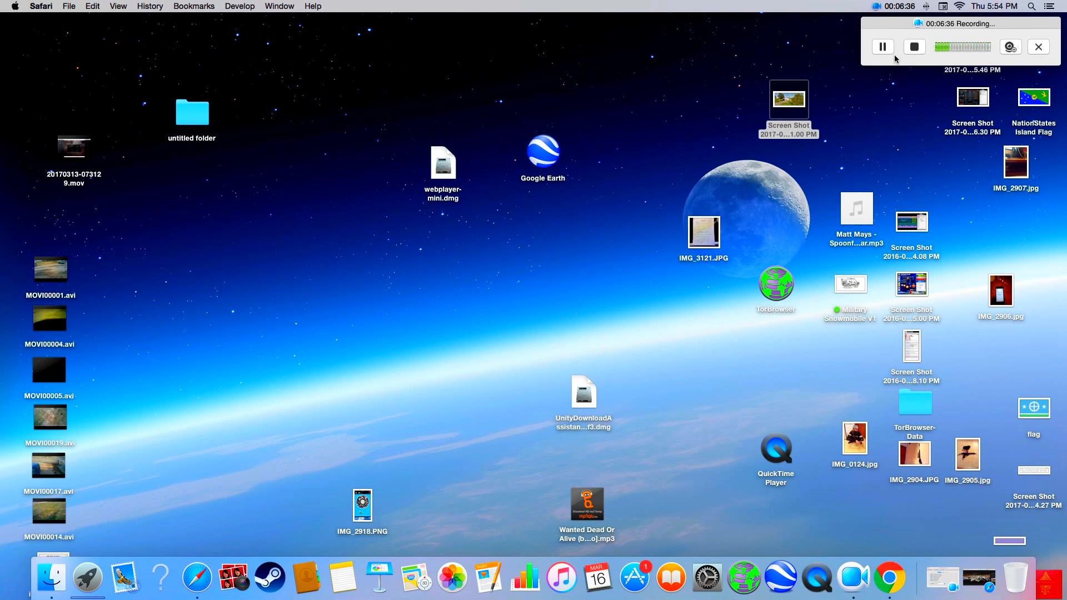